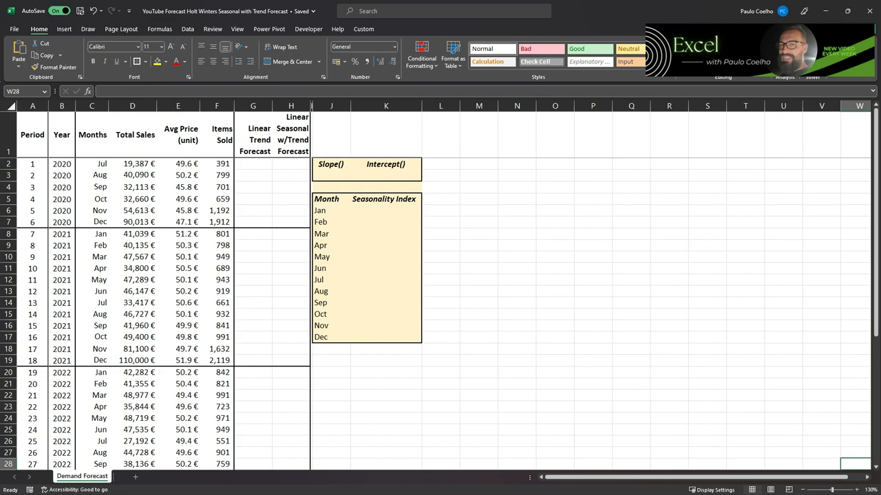
mouse_move(161, 207)
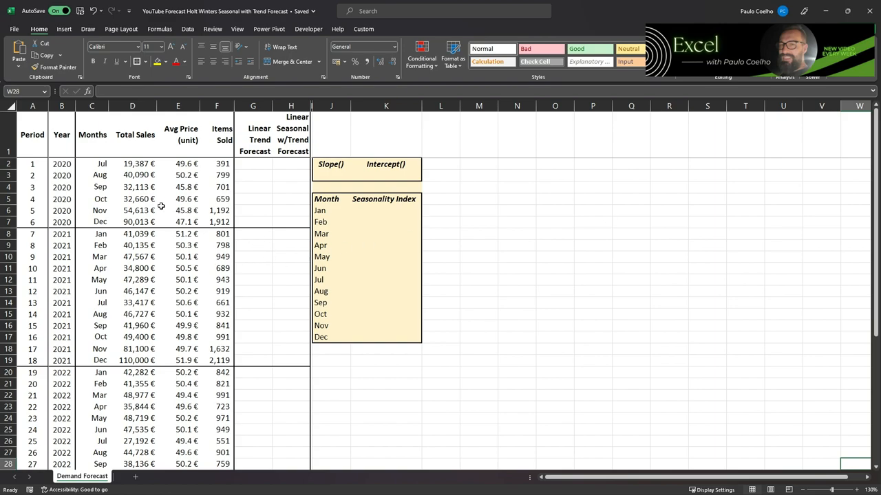
mouse_move(179, 257)
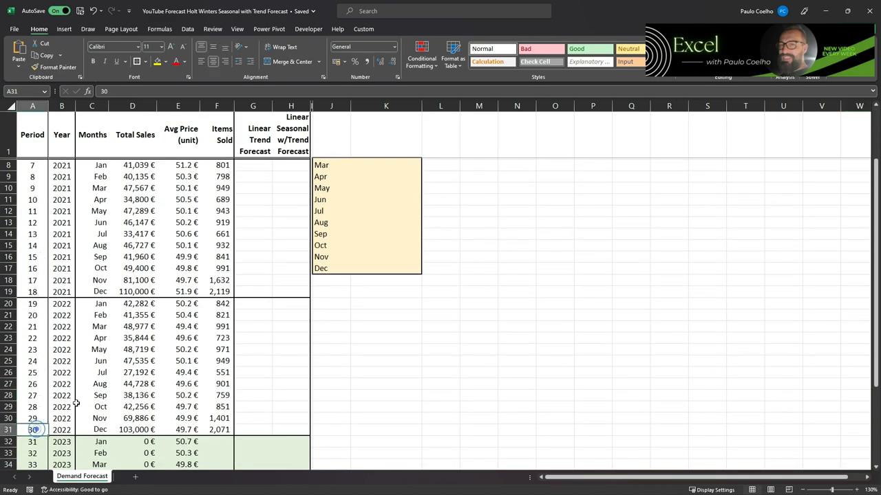
Inspect the July 2020 Total Sales value and how the average price is calculated
scroll(down, 3)
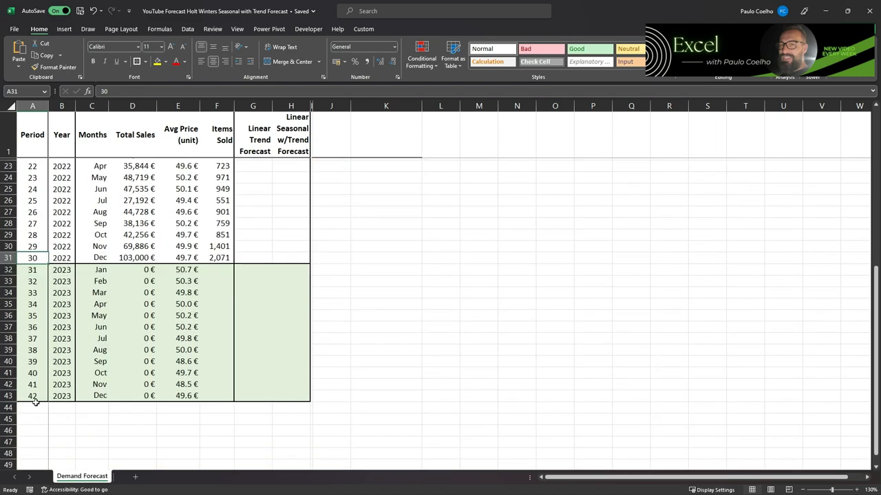
click(21, 393)
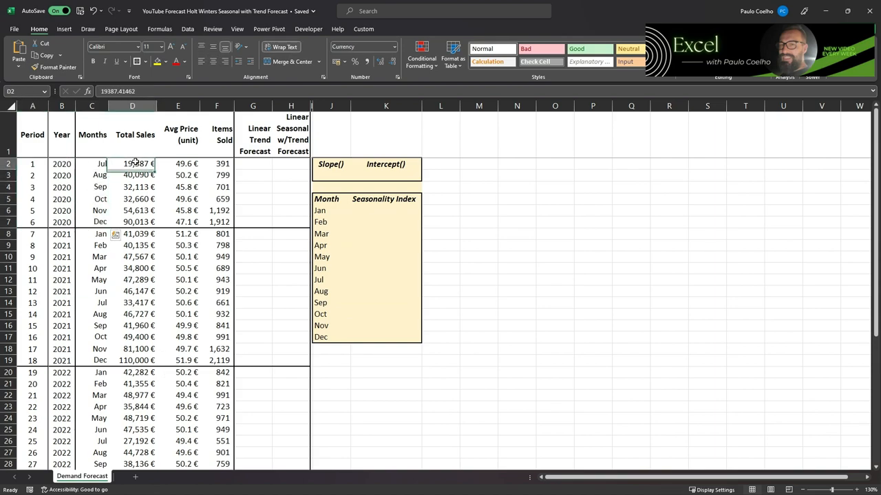
click(178, 163)
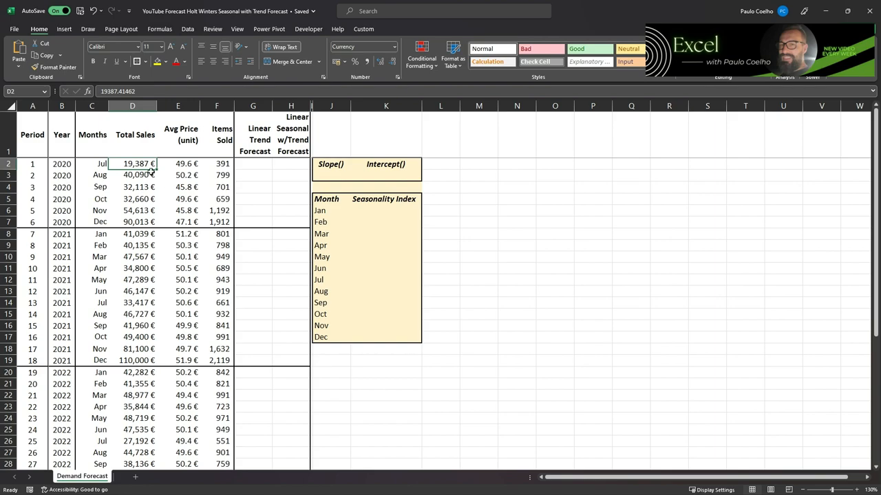
click(177, 164)
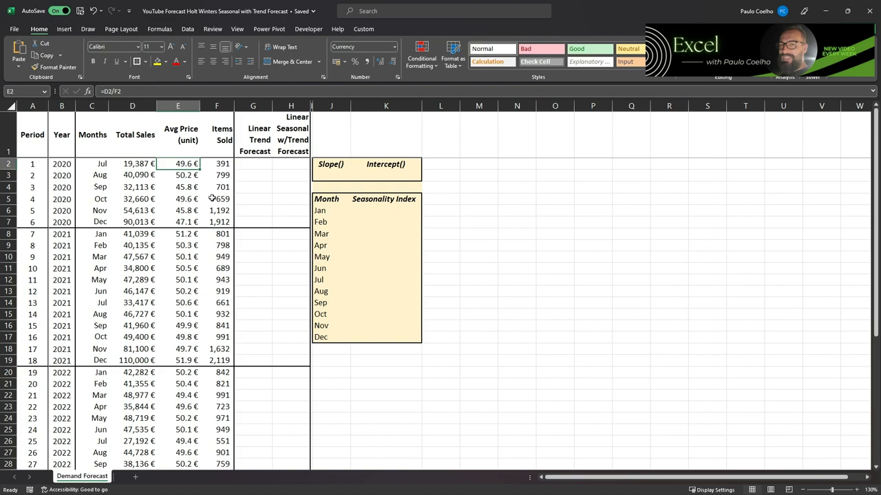
mouse_move(182, 222)
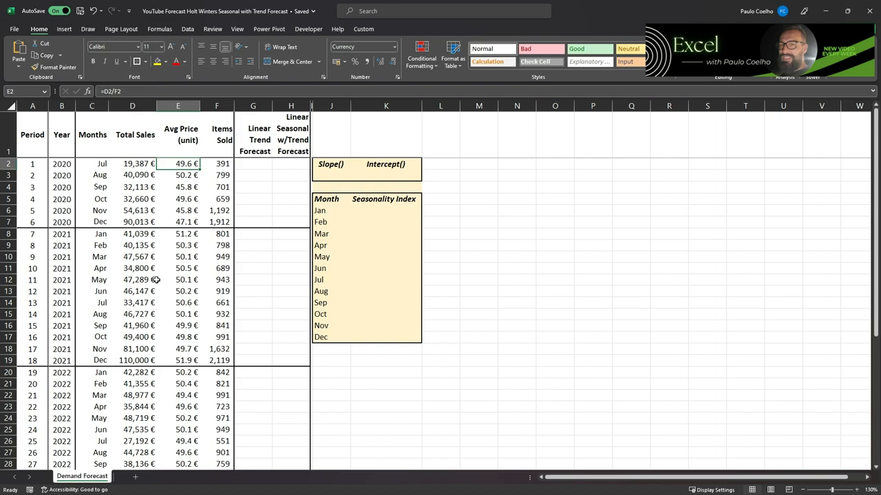
Select columns F through H: Items Sold, Linear Trend and Seasonal w/Trend Forecast
scroll(down, 3)
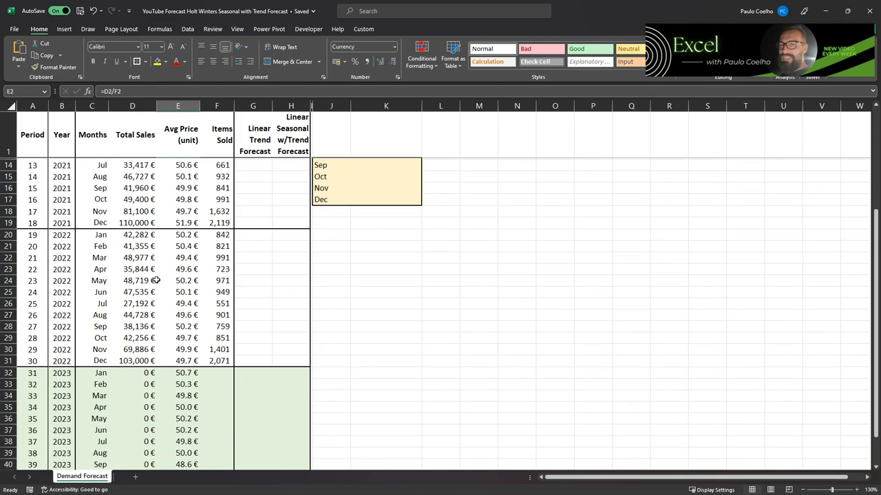
scroll(down, 3)
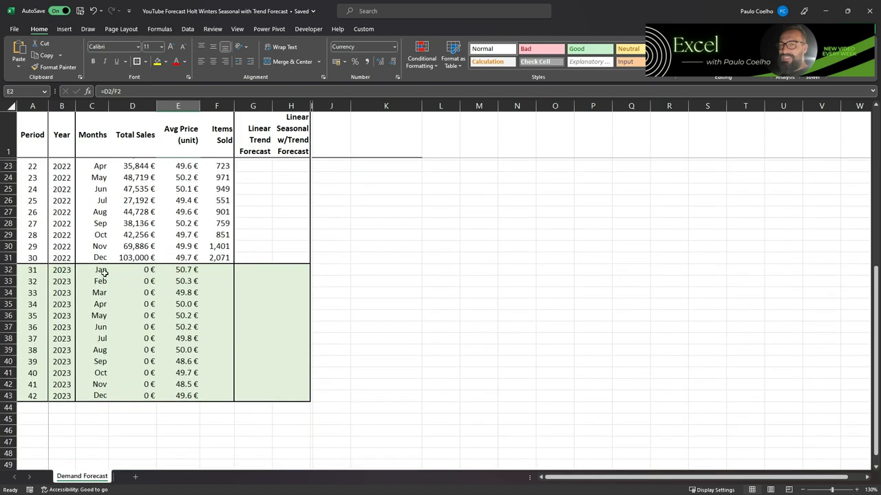
mouse_move(100, 270)
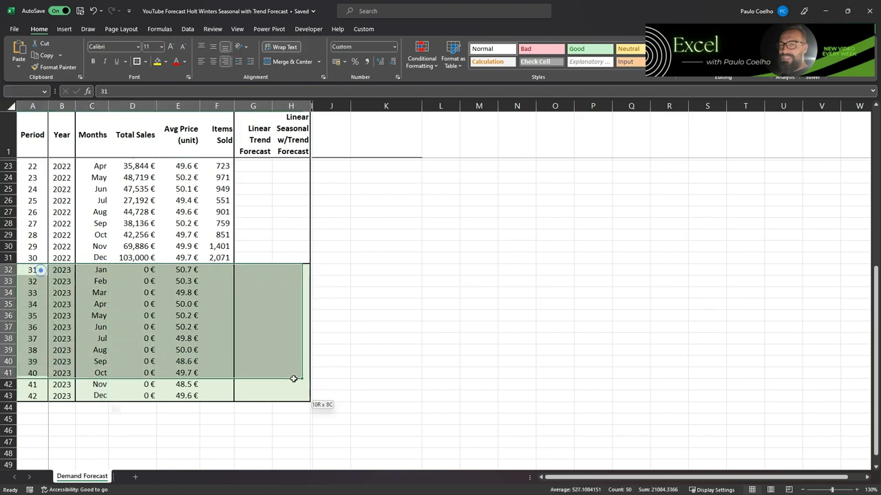
click(252, 269)
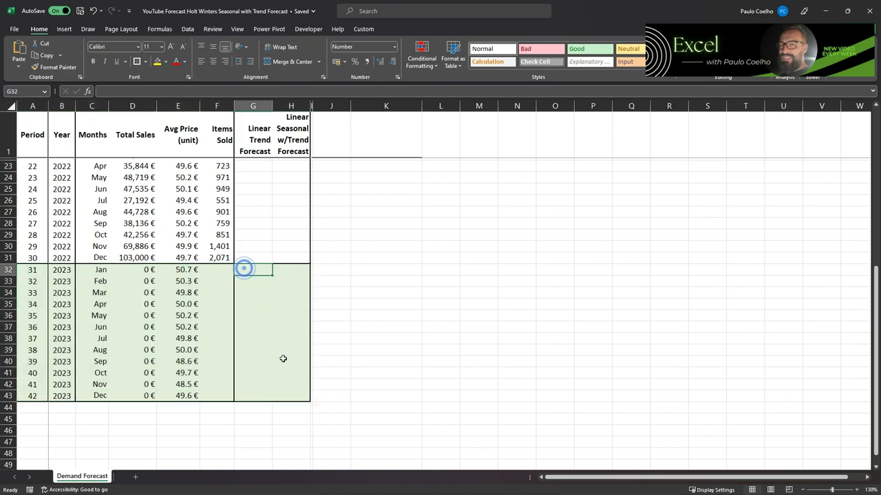
scroll(up, 3)
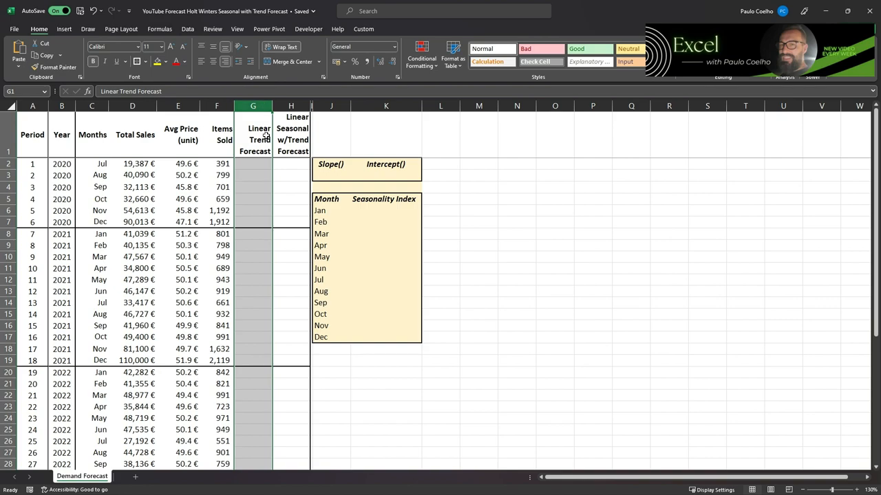
click(291, 106)
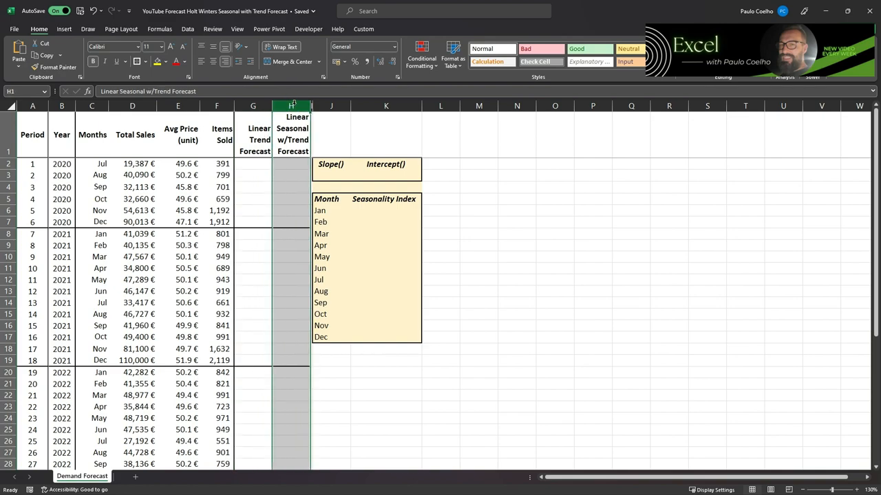
mouse_move(284, 223)
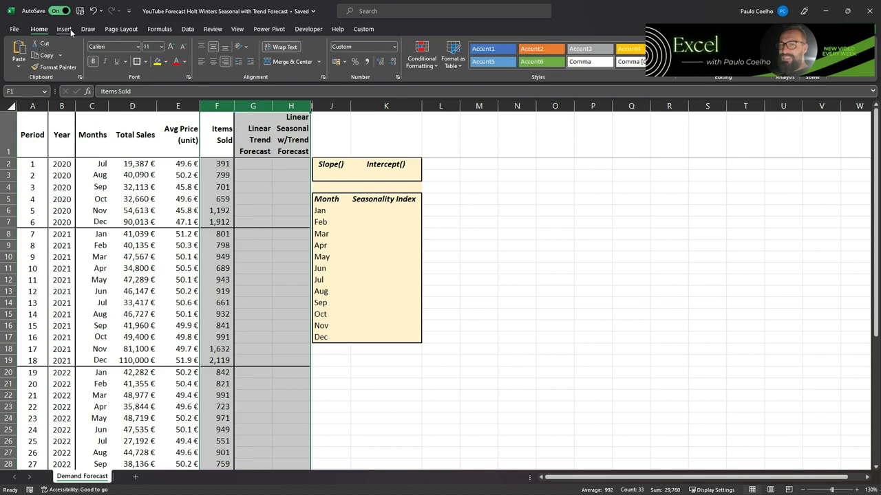
Insert the recommended Line chart from the selected Items Sold and forecast columns
click(63, 29)
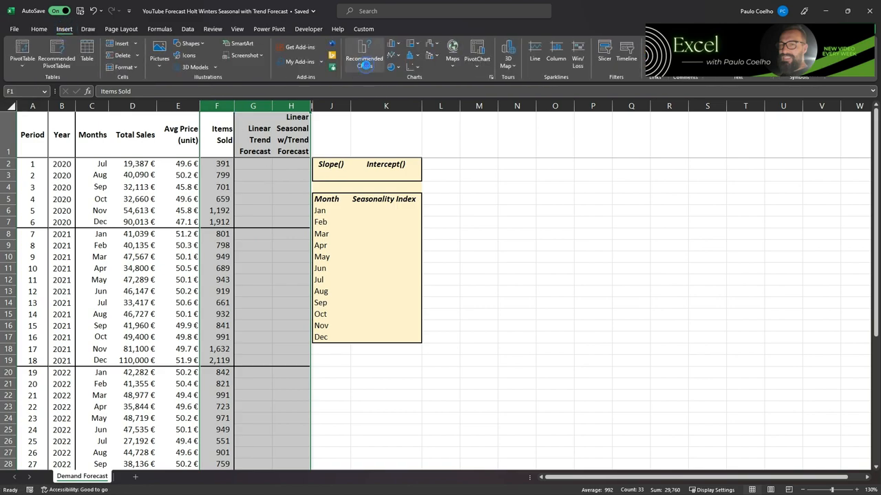
click(363, 53)
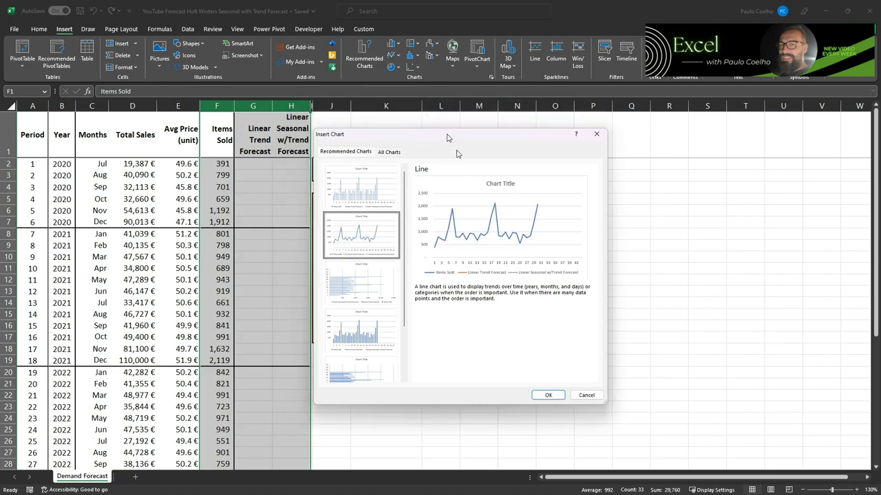
click(547, 395)
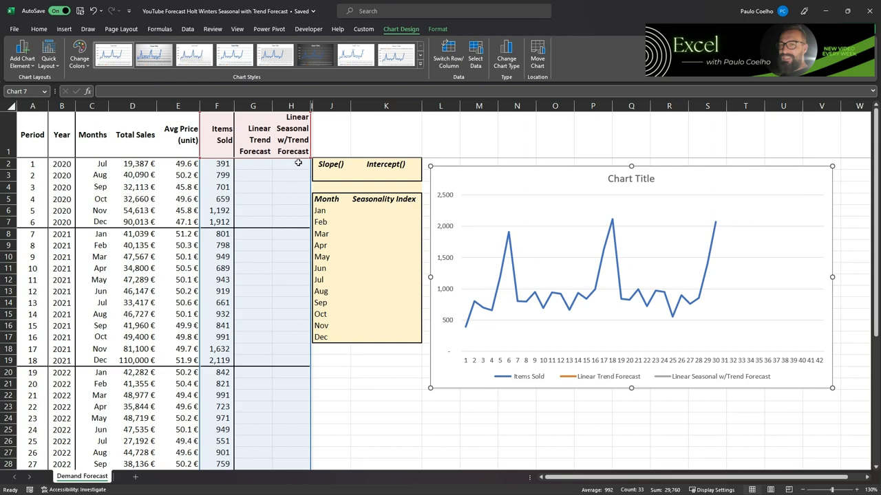
mouse_move(556, 312)
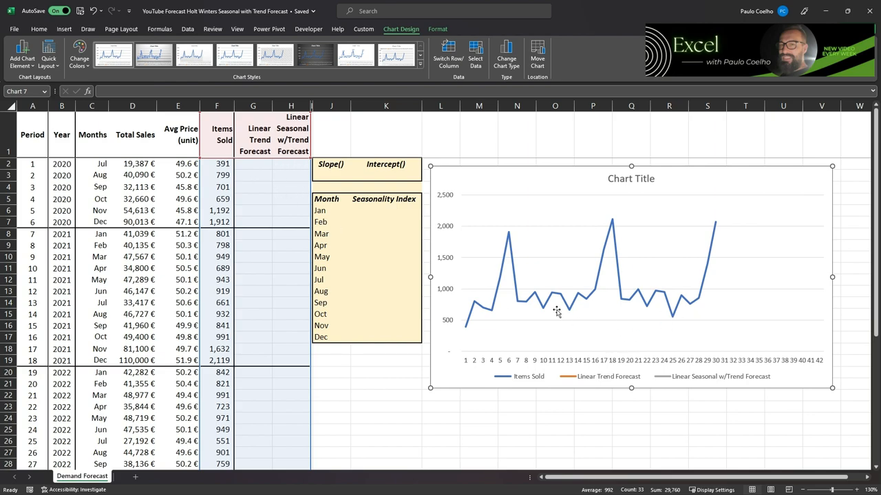
mouse_move(557, 401)
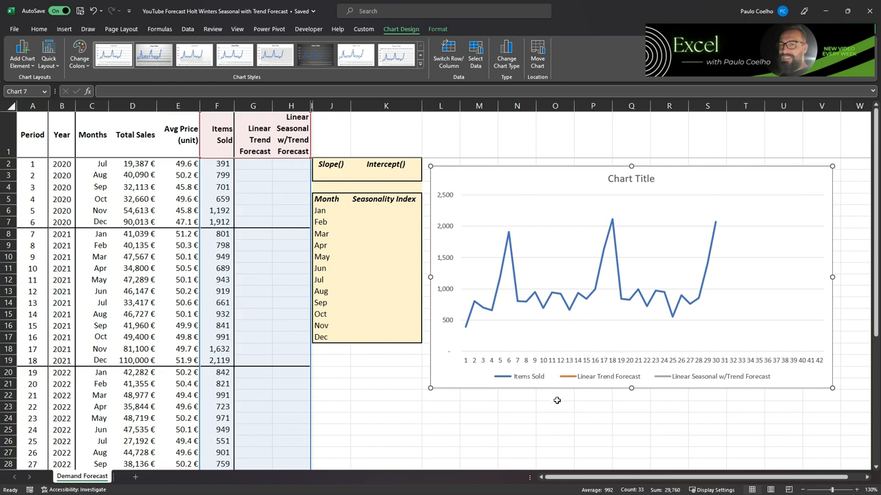
mouse_move(579, 304)
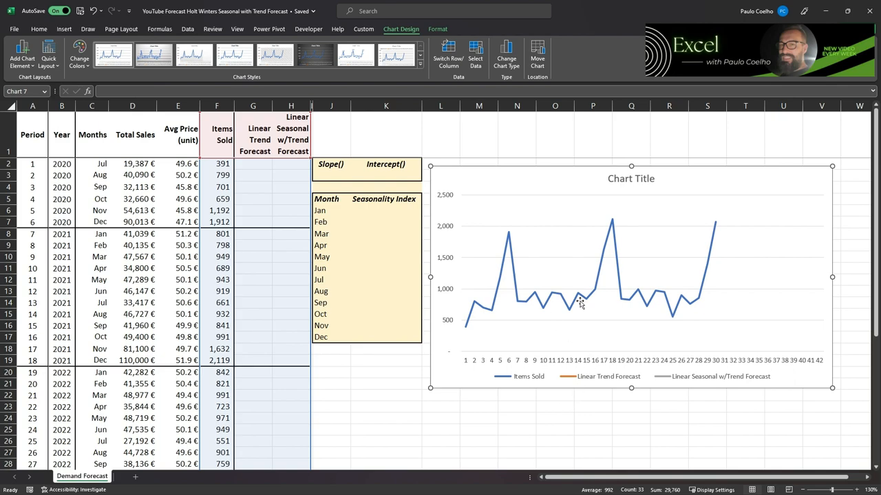
mouse_move(573, 414)
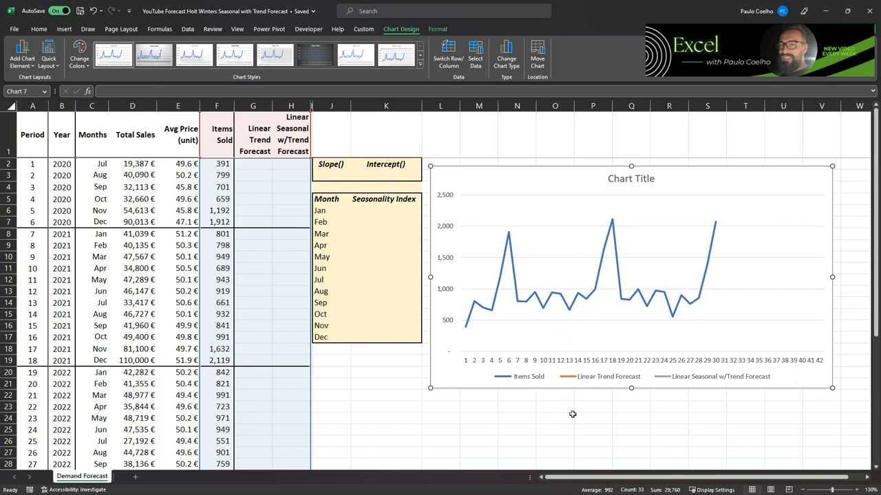
mouse_move(582, 399)
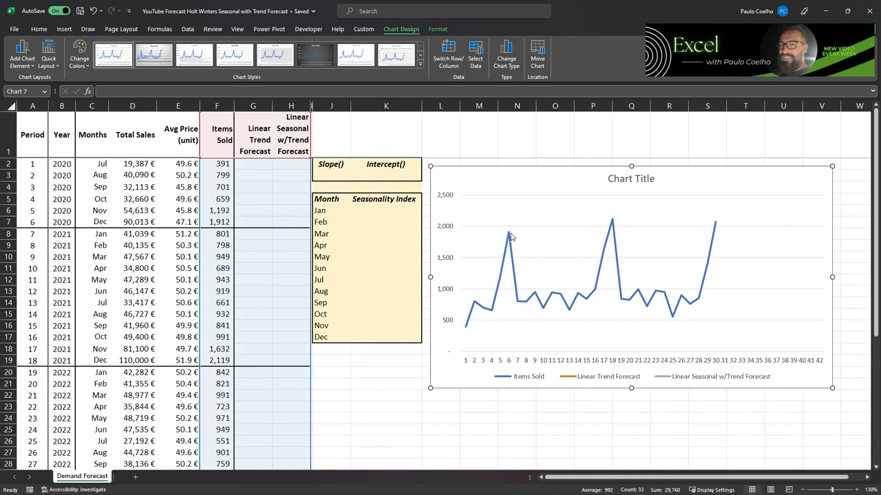
mouse_move(504, 233)
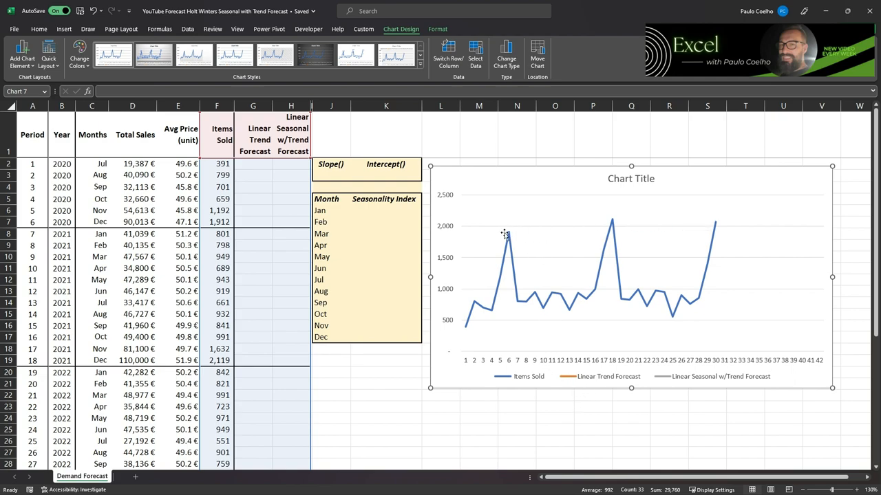
mouse_move(507, 238)
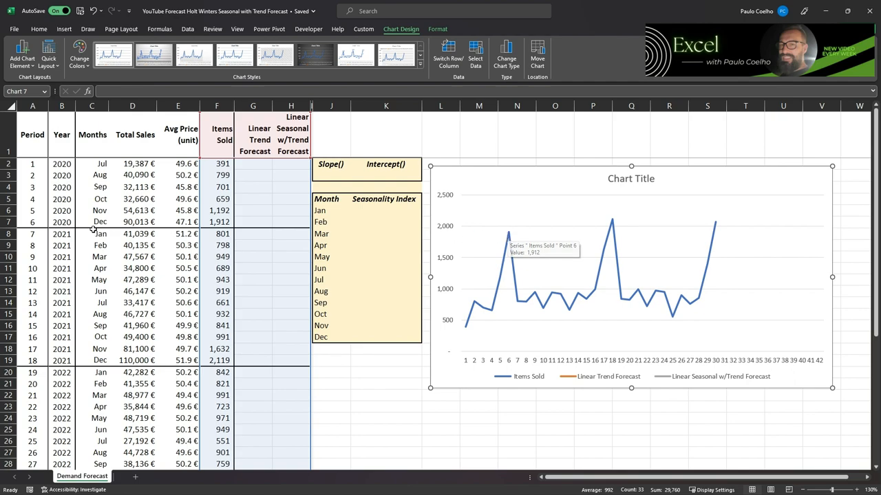
mouse_move(188, 255)
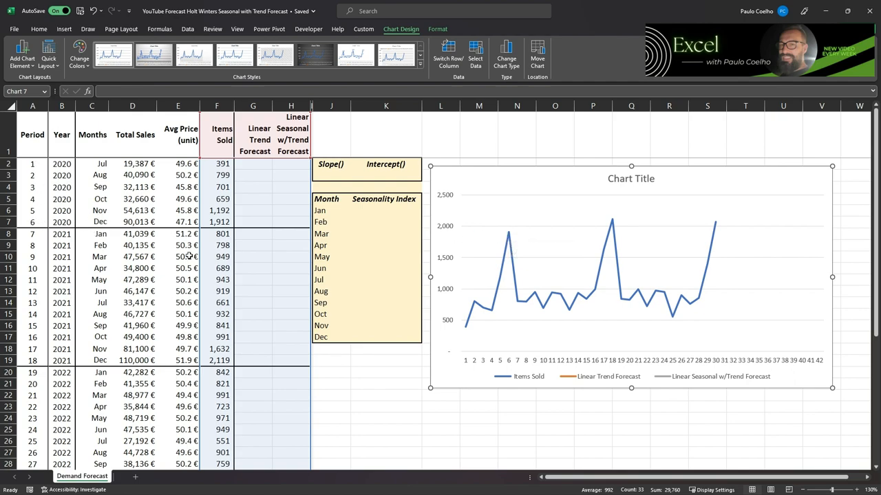
mouse_move(613, 223)
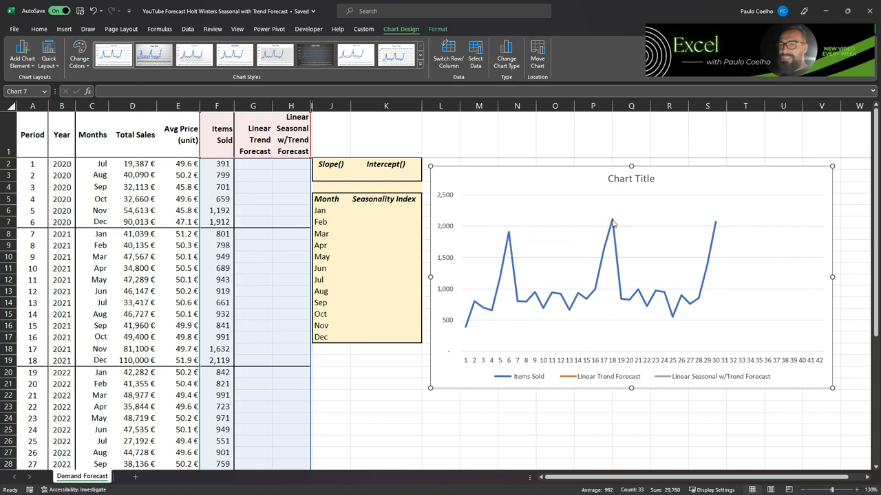
mouse_move(612, 222)
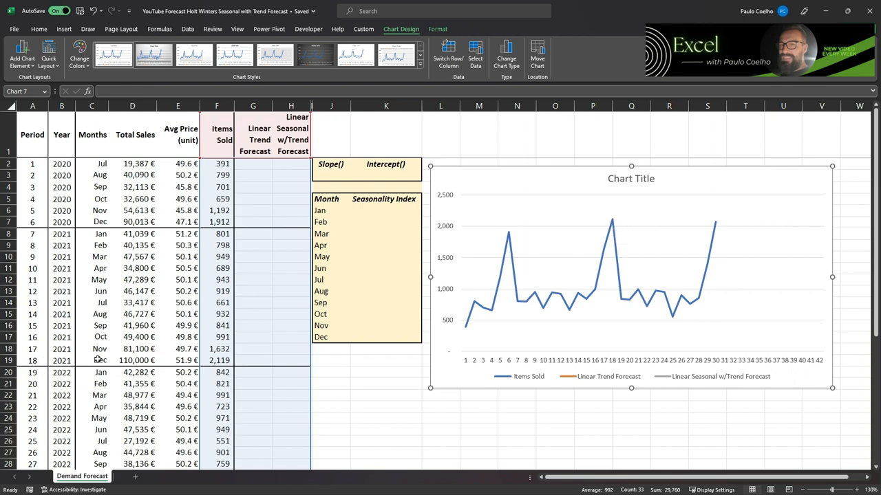
mouse_move(715, 227)
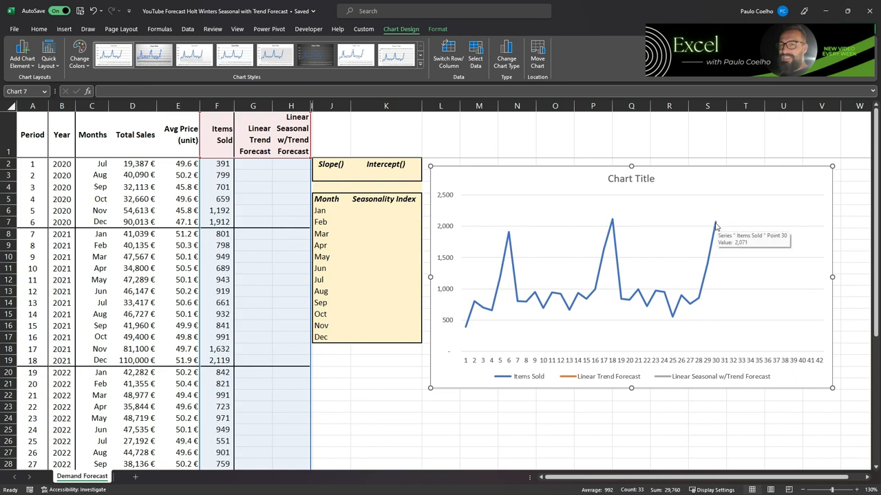
scroll(down, 3)
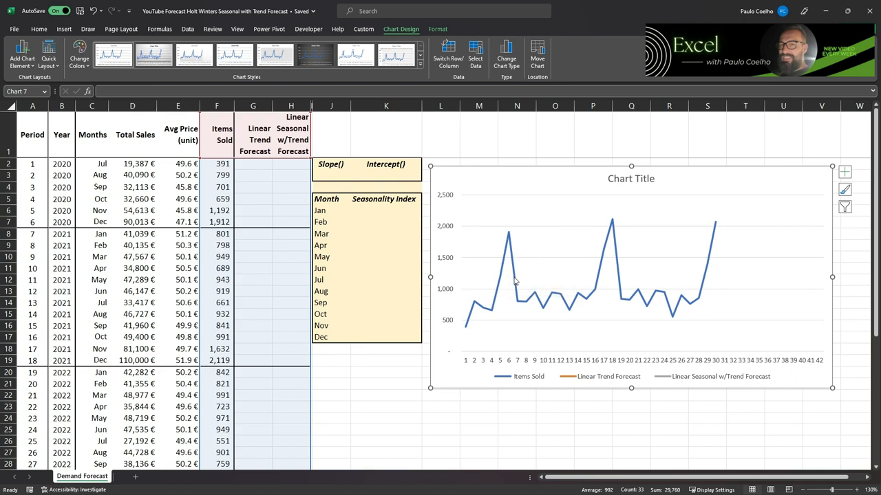
mouse_move(216, 221)
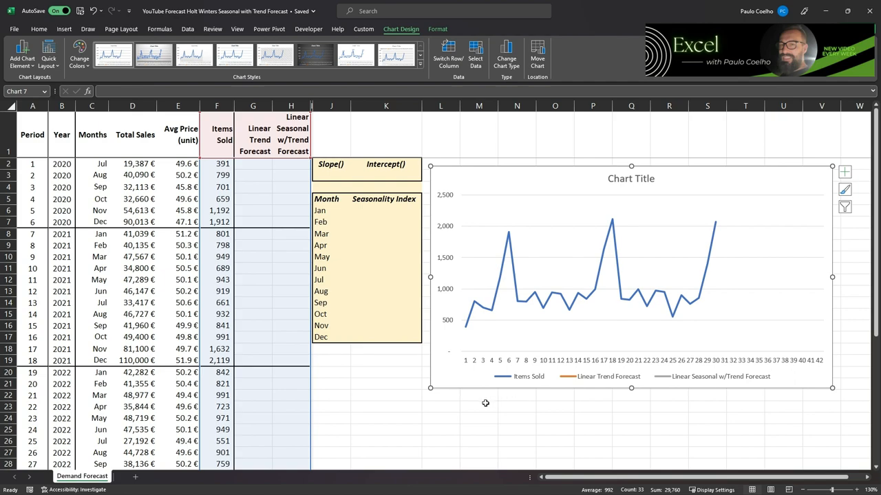
mouse_move(844, 172)
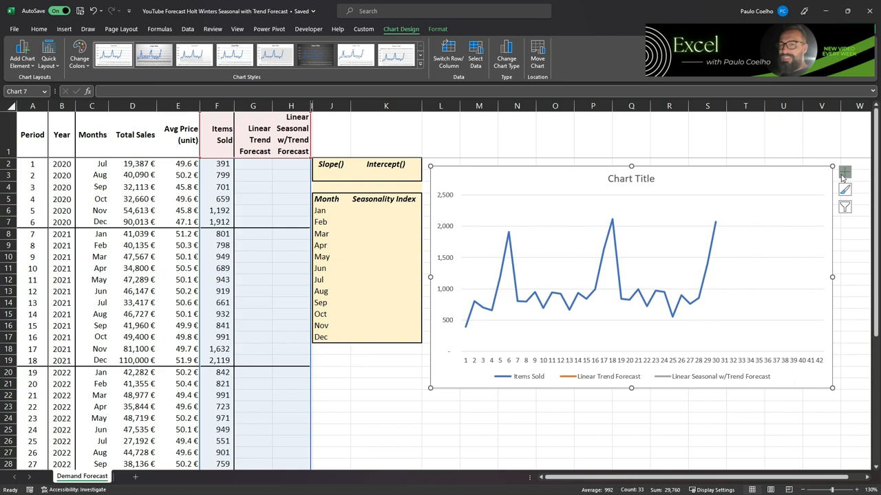
Add a linear trendline on the Items Sold series from Chart Elements
click(847, 170)
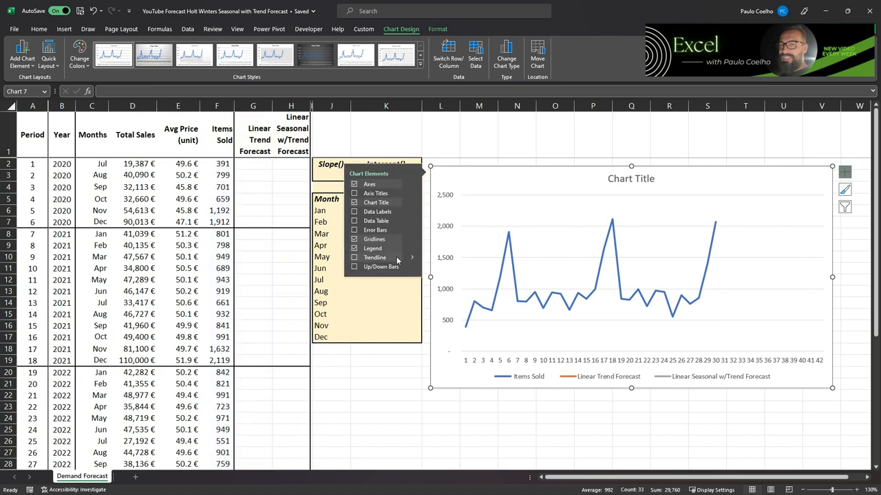
click(411, 257)
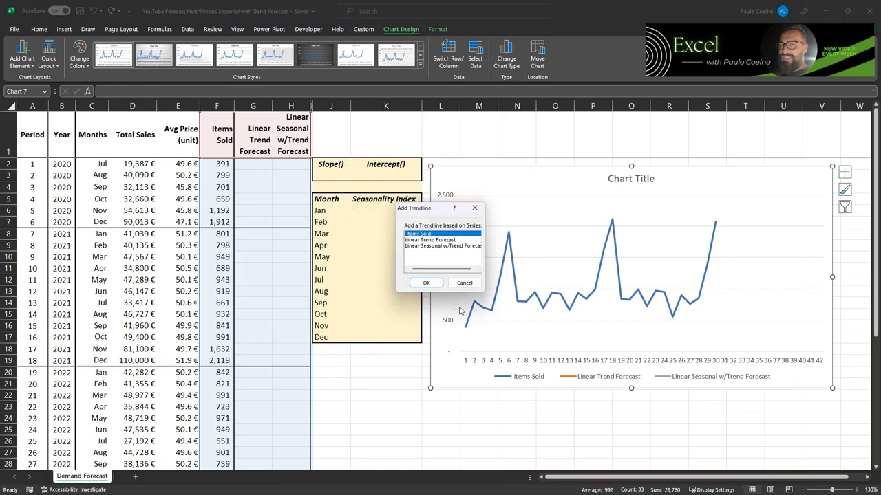
drag(440, 208, 425, 263)
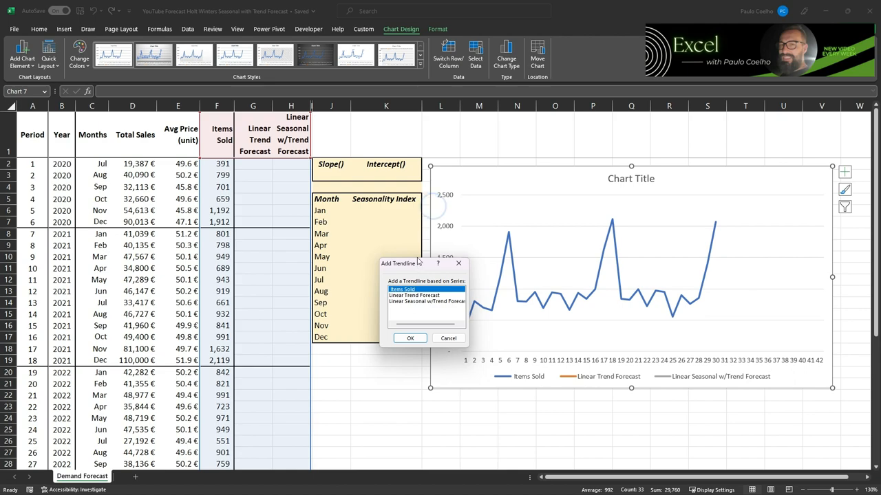
mouse_move(425, 270)
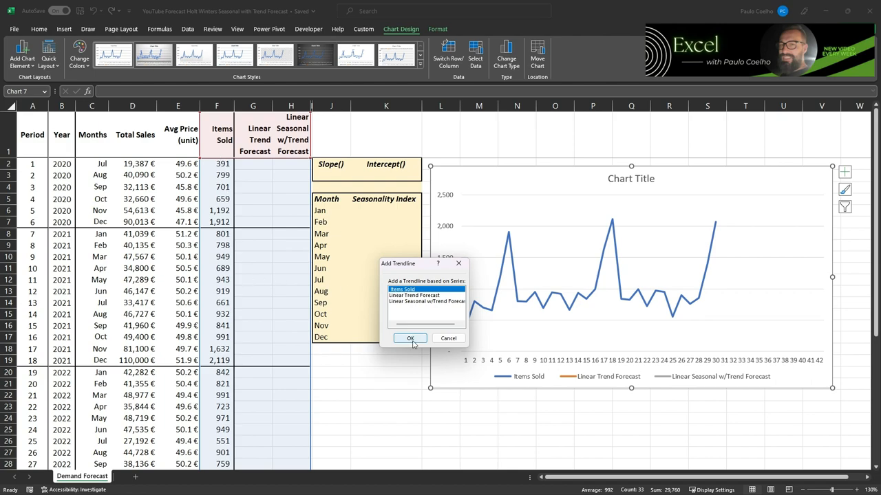
click(410, 338)
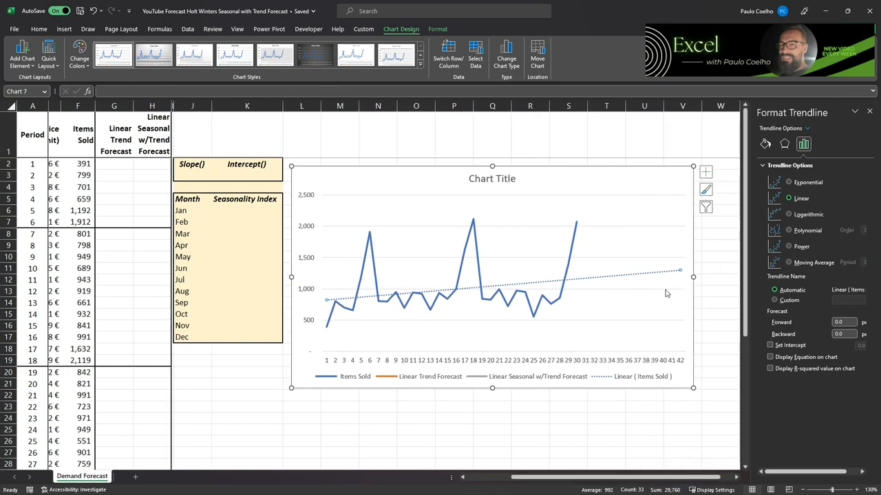
mouse_move(328, 310)
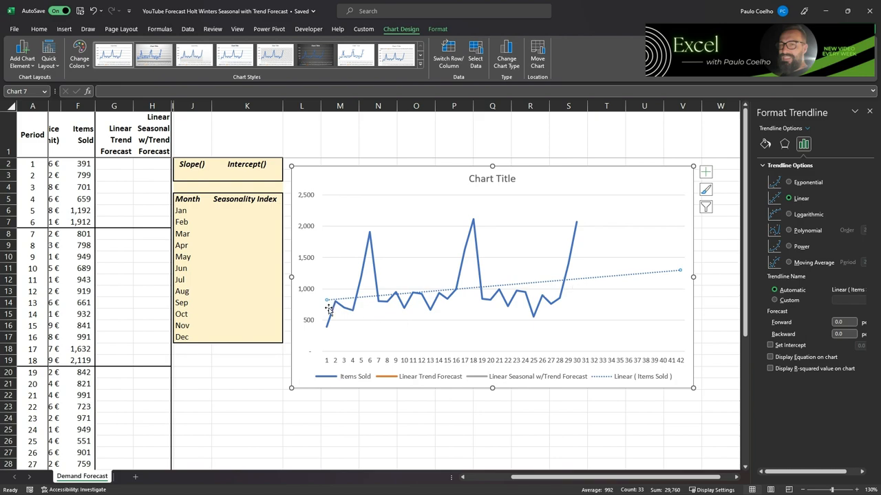
mouse_move(593, 282)
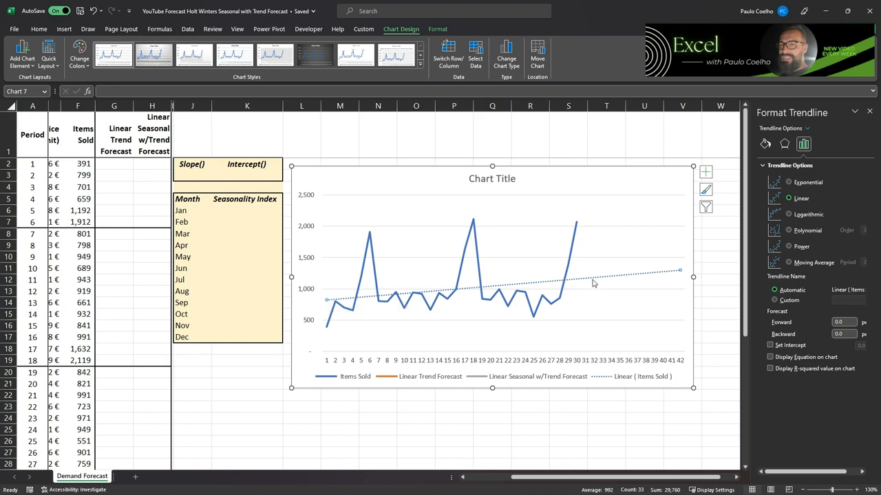
mouse_move(608, 323)
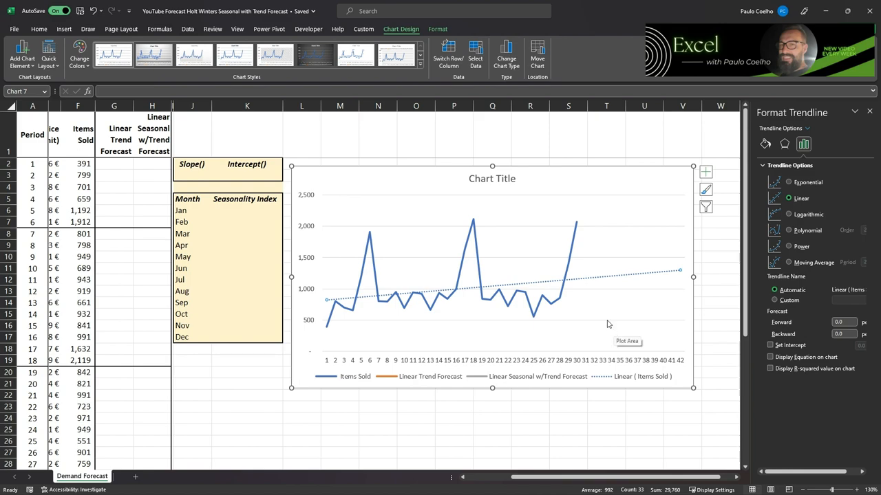
mouse_move(591, 364)
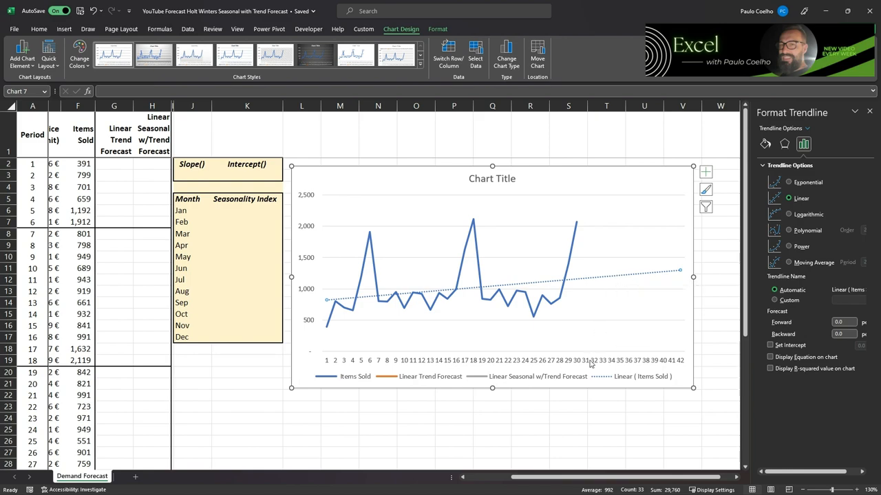
mouse_move(587, 366)
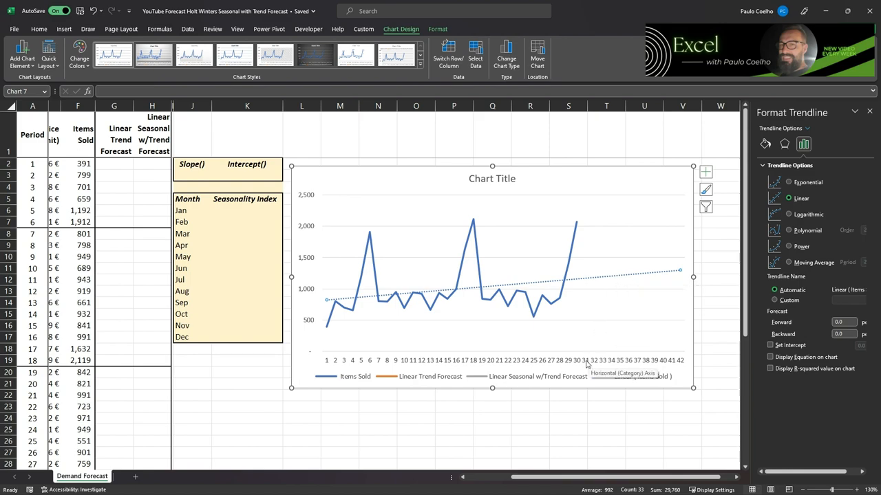
mouse_move(595, 366)
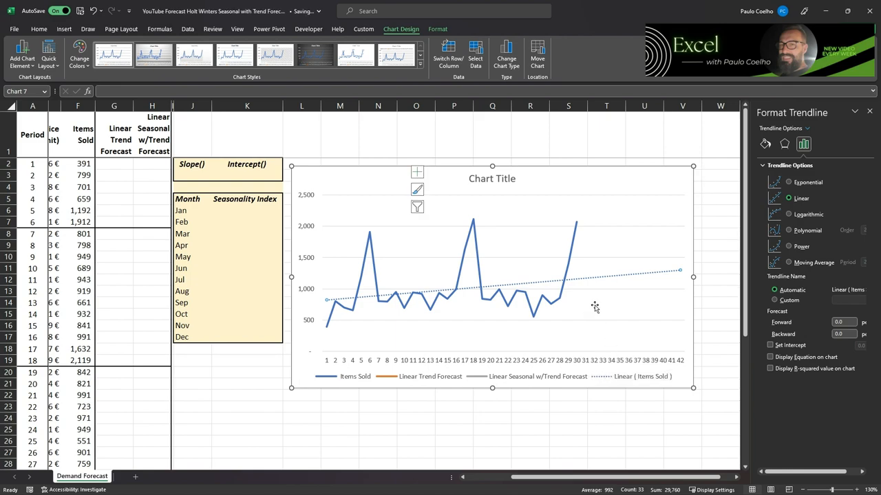
mouse_move(580, 296)
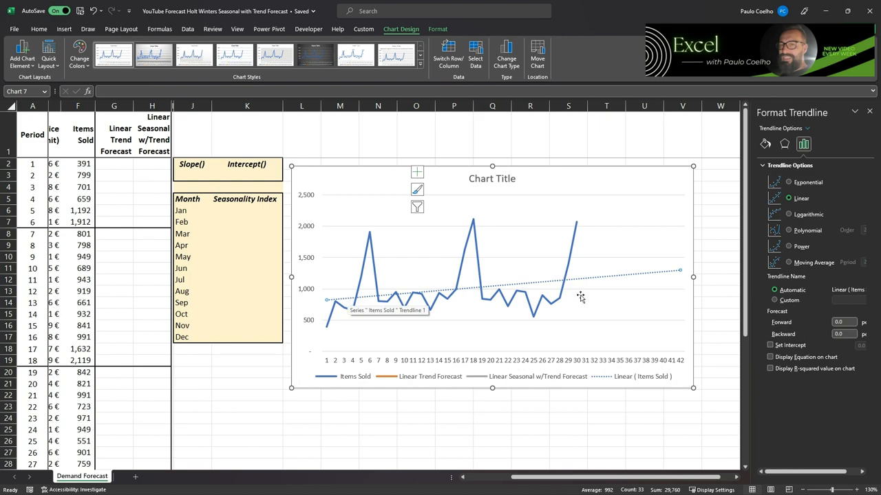
mouse_move(612, 274)
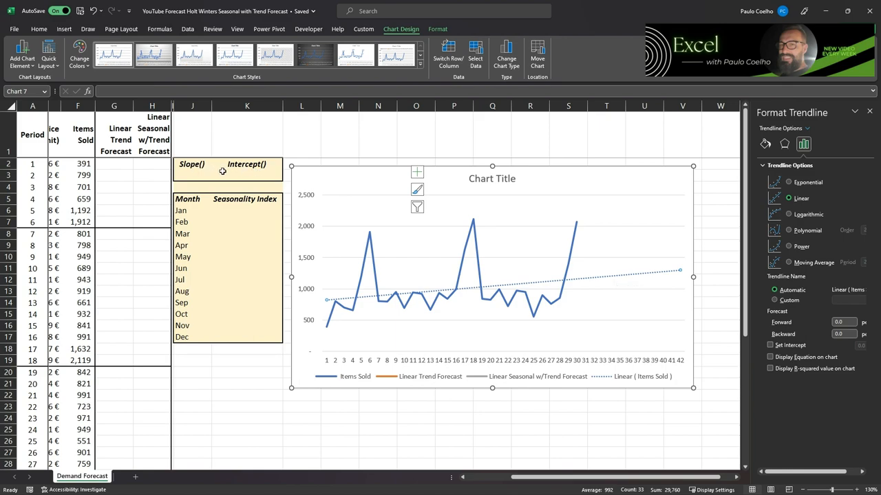
mouse_move(671, 293)
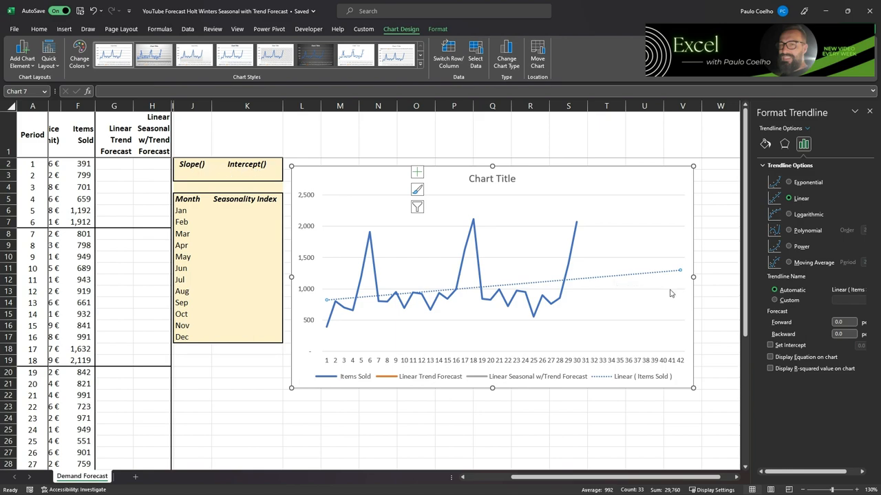
mouse_move(463, 266)
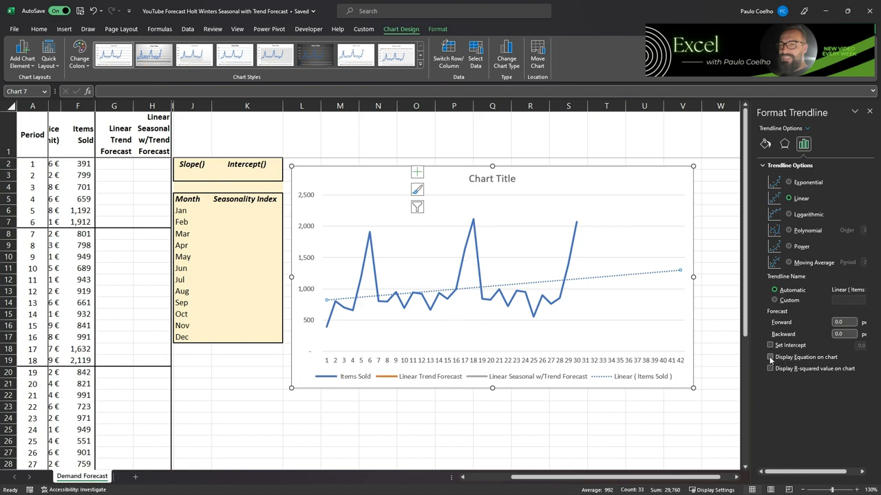
Display the trendline equation y = 11.669x + 811.13 and select cell J3
click(769, 357)
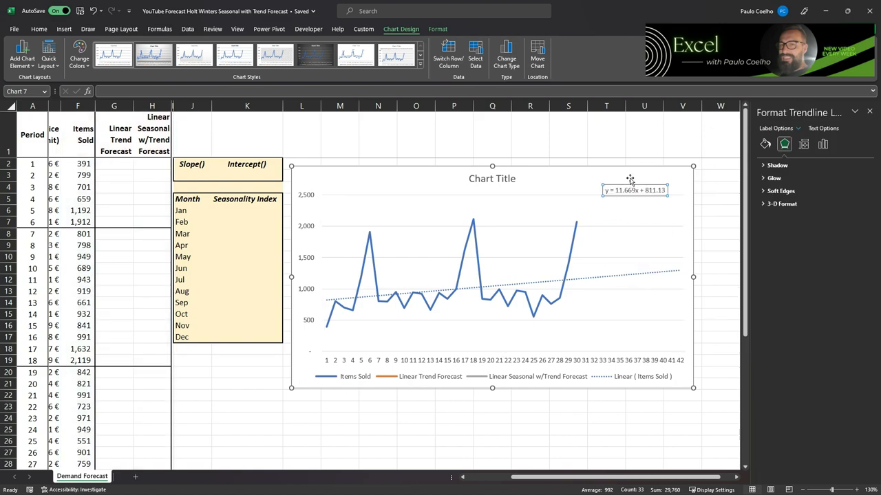
click(37, 29)
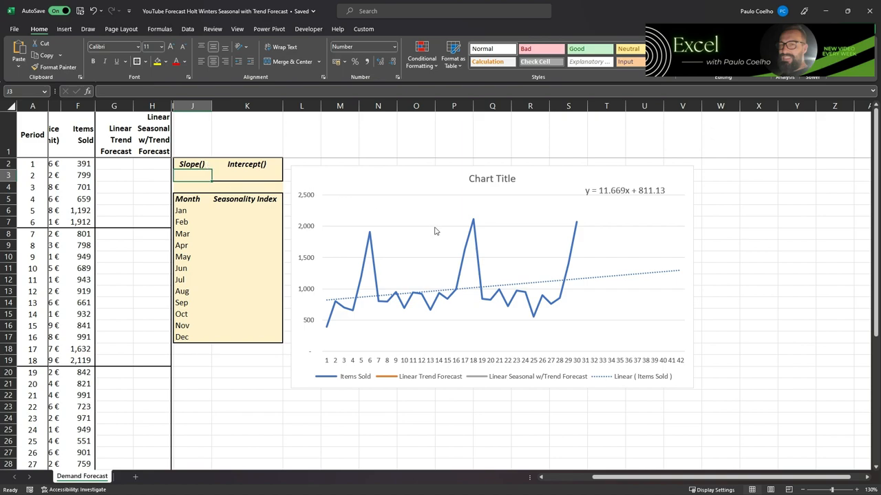
mouse_move(676, 212)
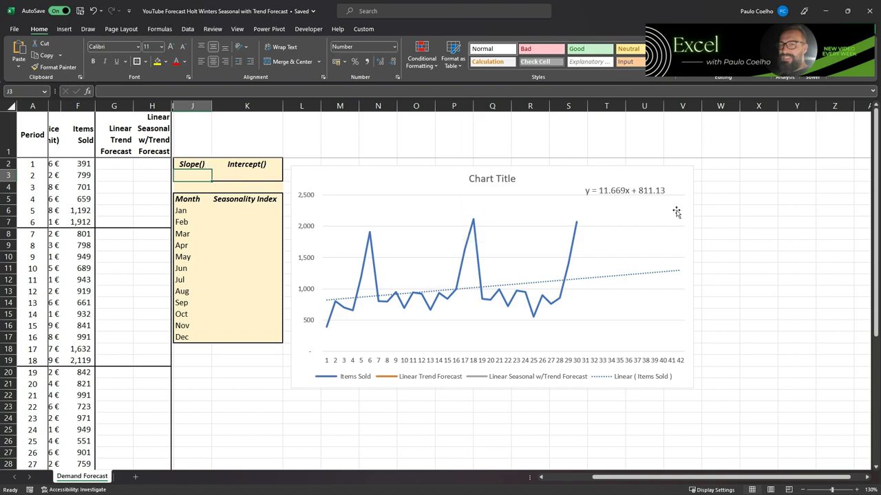
mouse_move(641, 203)
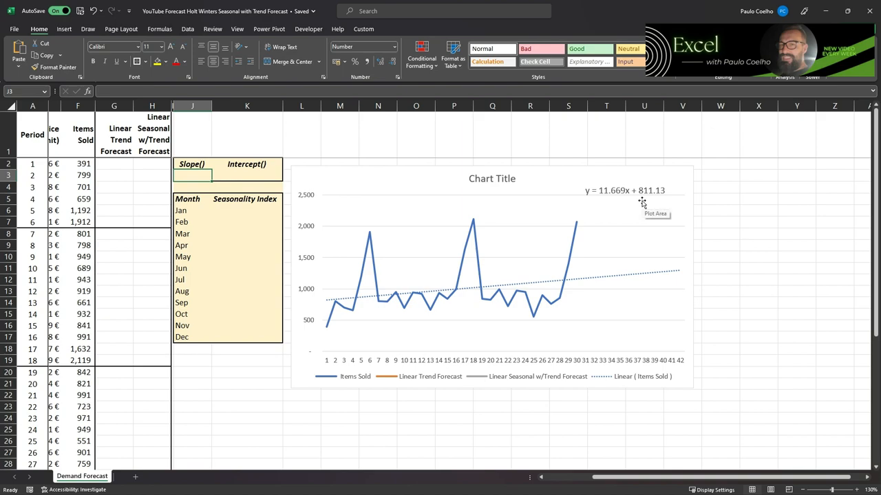
Enter =SLOPE($F$2:$F$31,$A$2:$A$31) in J3, returning 11.669, and verify its ranges
text(=slope)
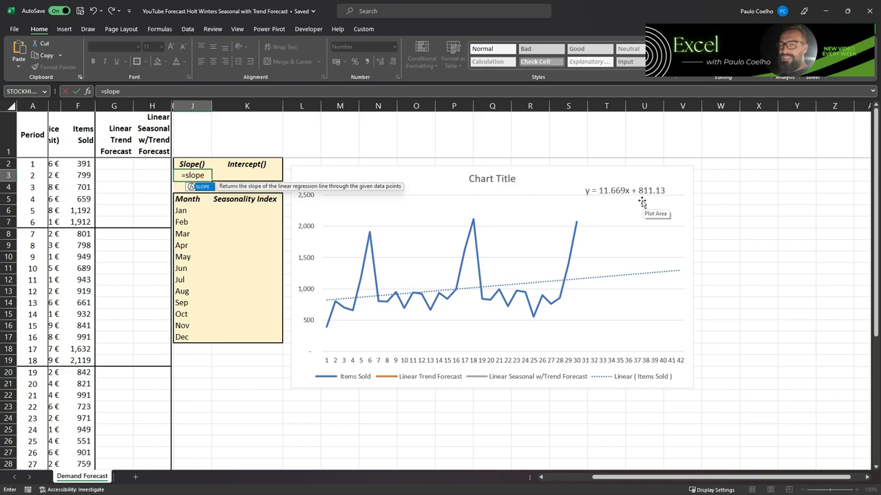
text(()
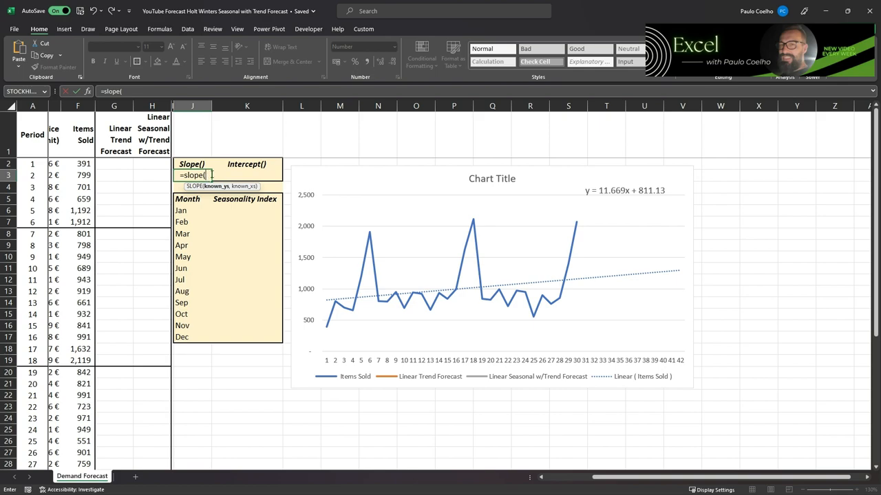
mouse_move(216, 176)
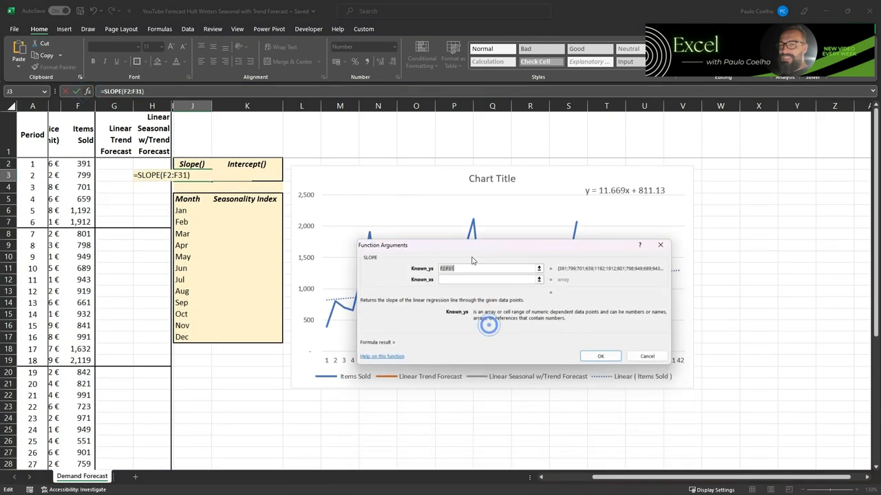
click(485, 279)
text(A2:A31)
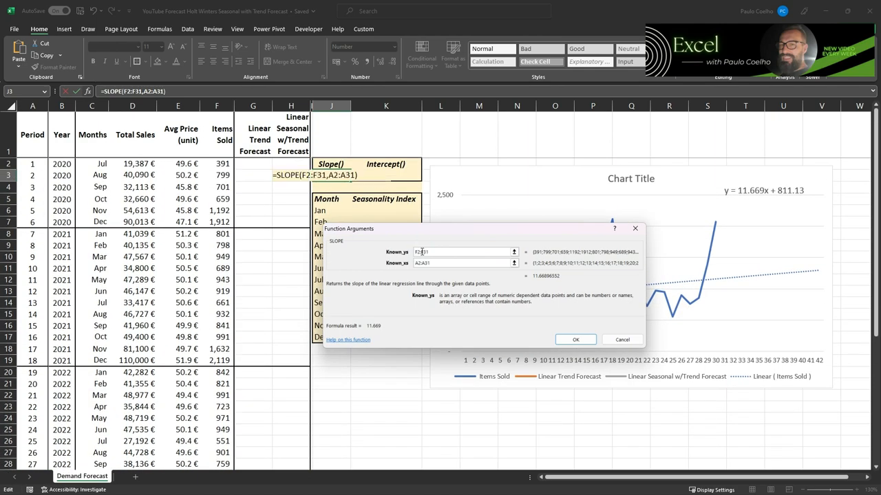
key(f4)
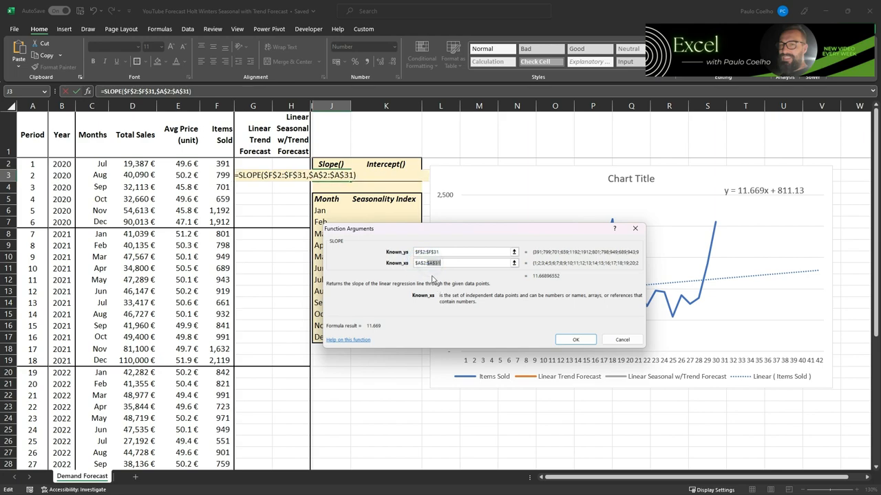
mouse_move(429, 274)
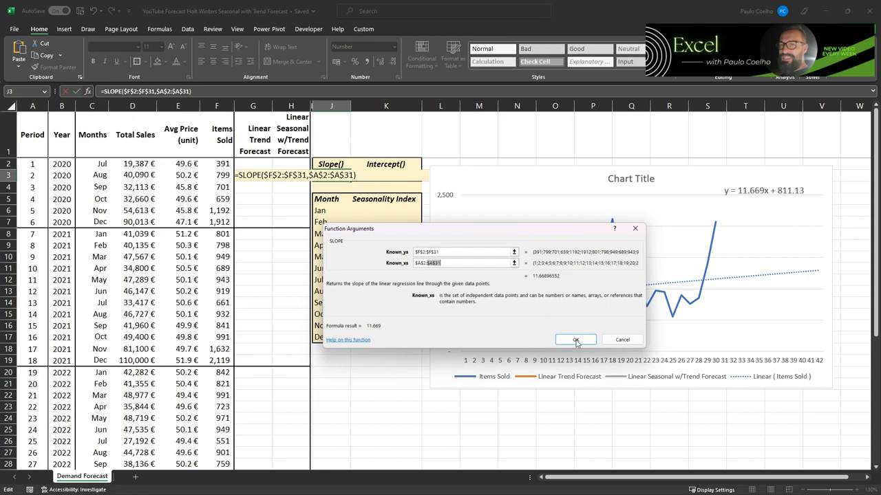
click(575, 339)
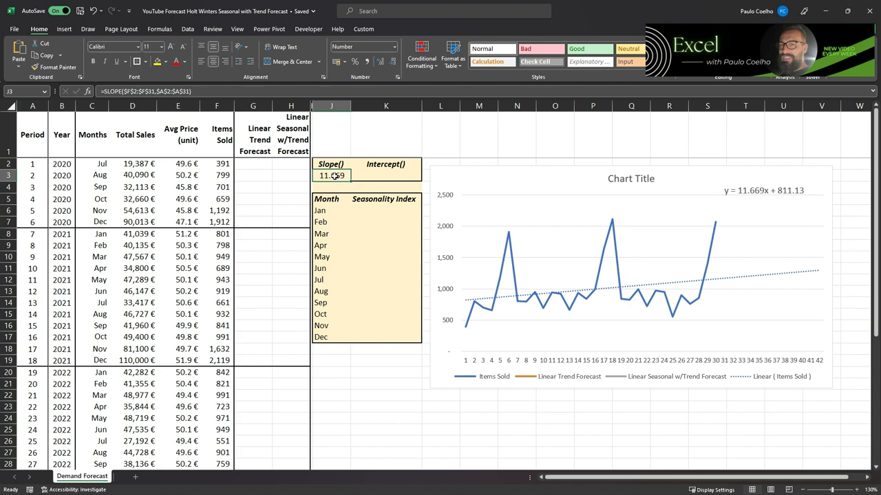
double_click(331, 176)
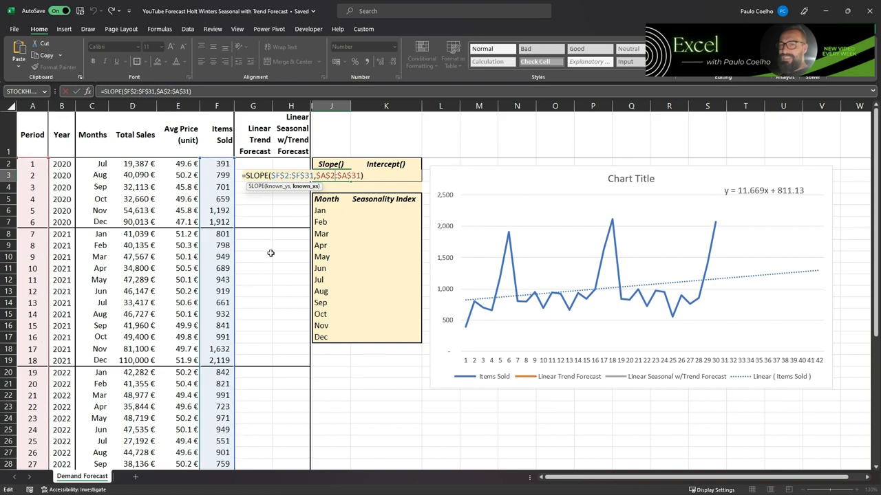
key(Enter)
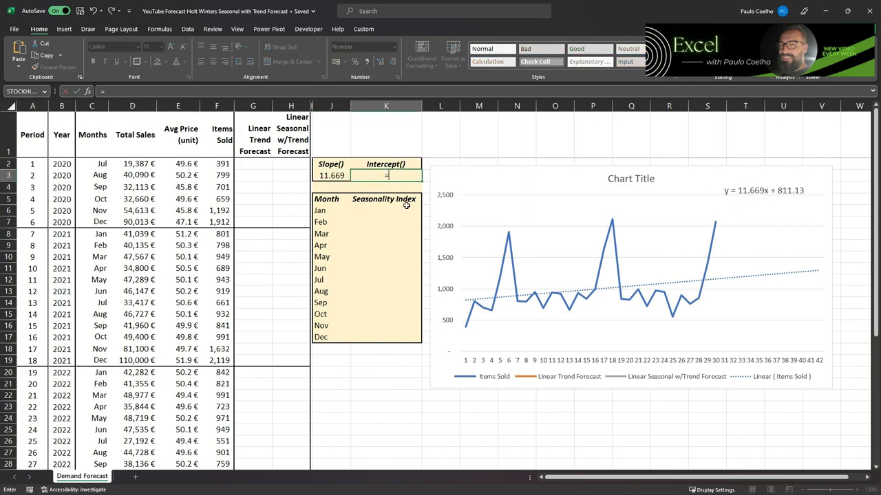
Enter =INTERCEPT($F$2:$F$31,$A$2:$A$31) in K3, returning 811.13
text(=interce)
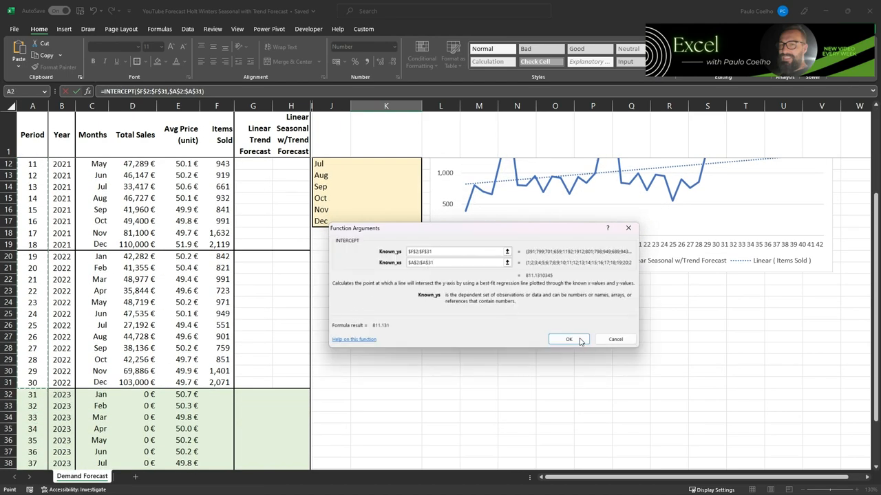
click(568, 339)
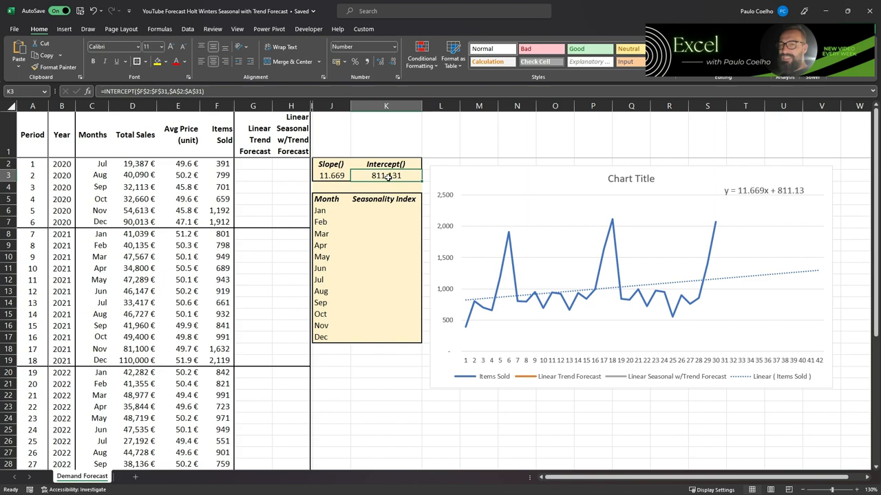
click(390, 62)
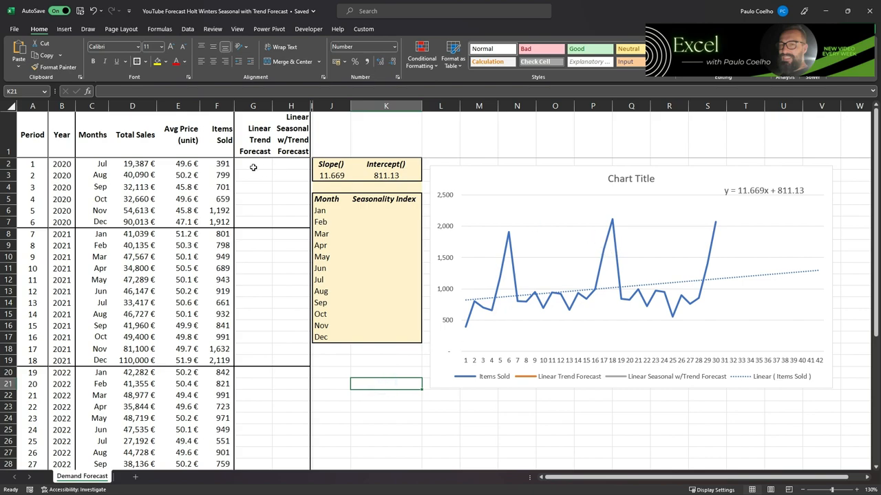
Enter =$K$3+$J$3*A2 in G2, giving a first Linear Trend Forecast of 822.8
click(253, 163)
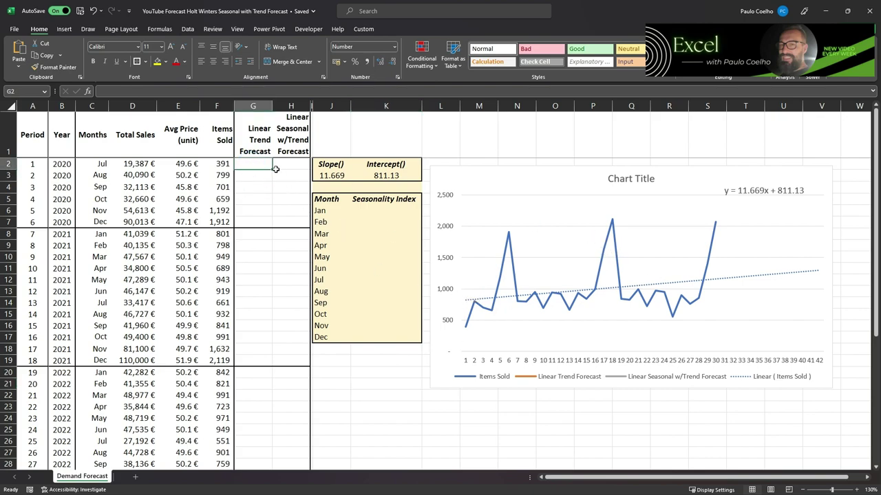
mouse_move(788, 278)
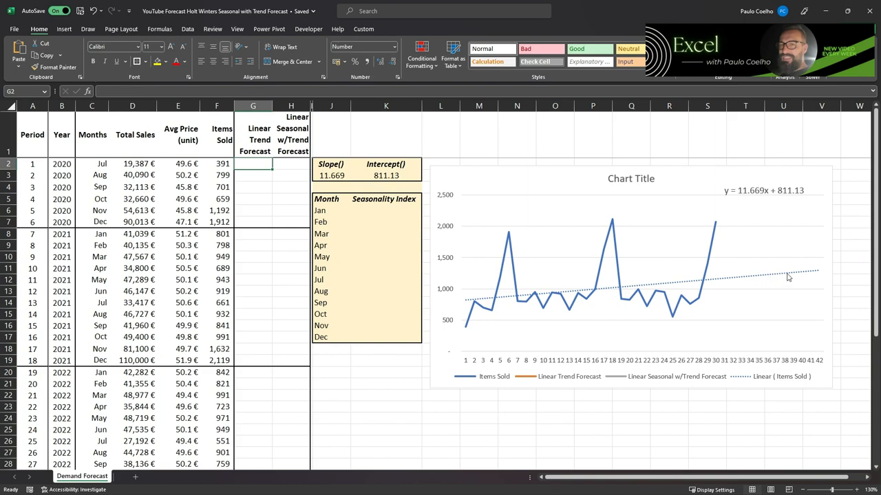
mouse_move(776, 275)
text(=)
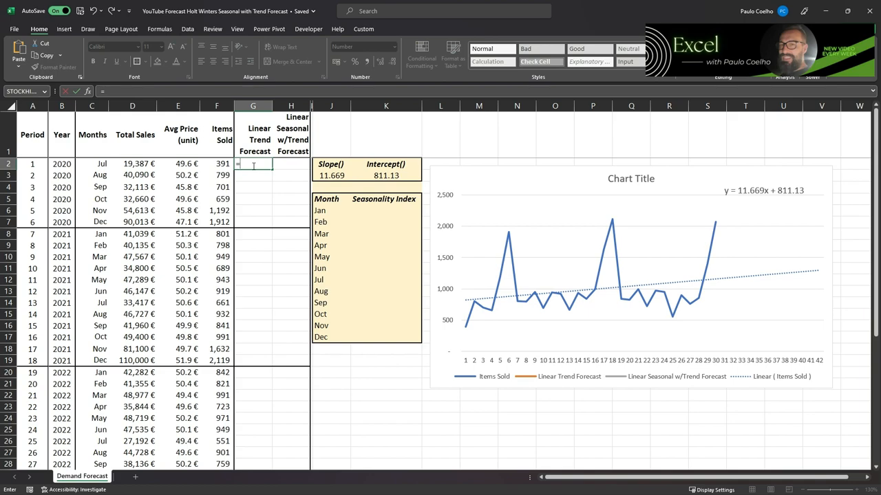
click(331, 176)
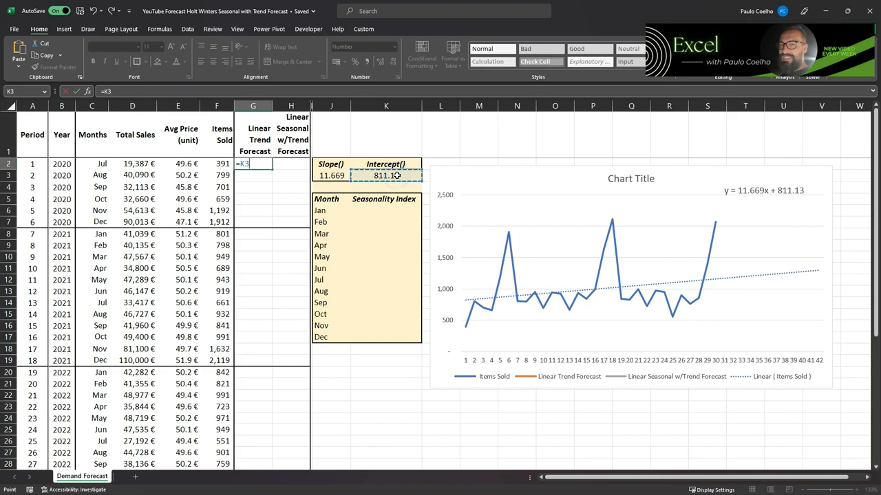
text(+)
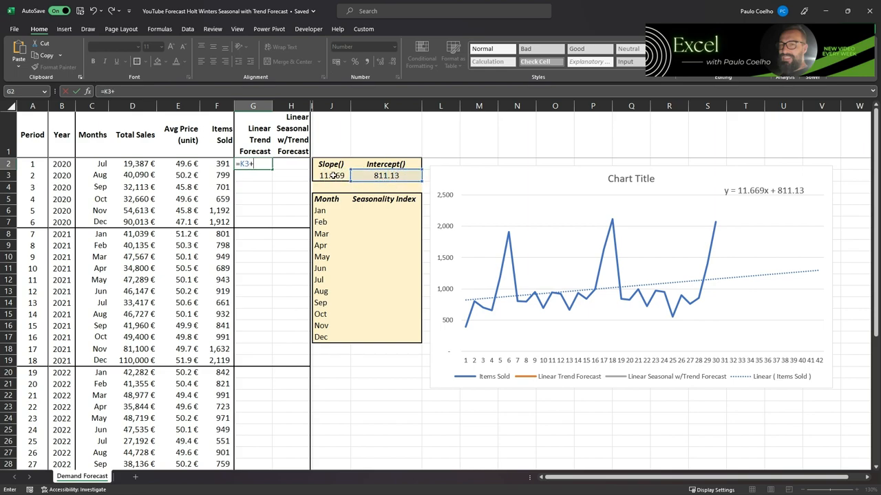
click(331, 176)
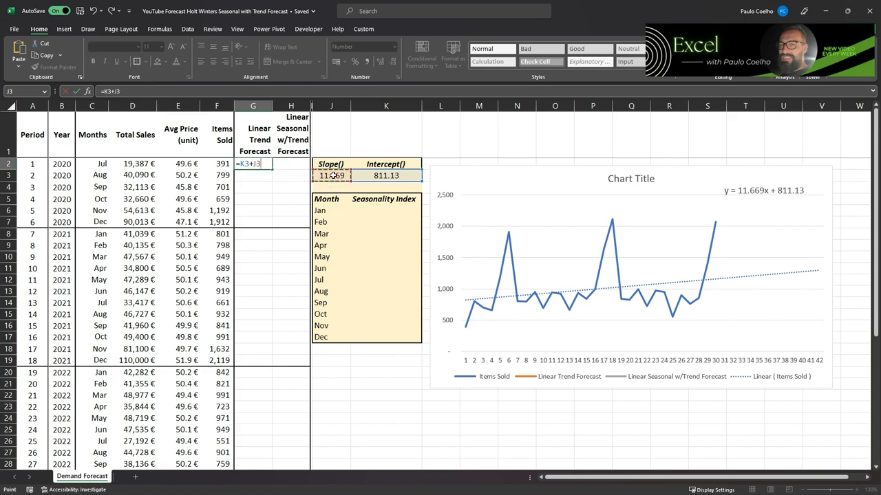
text(*)
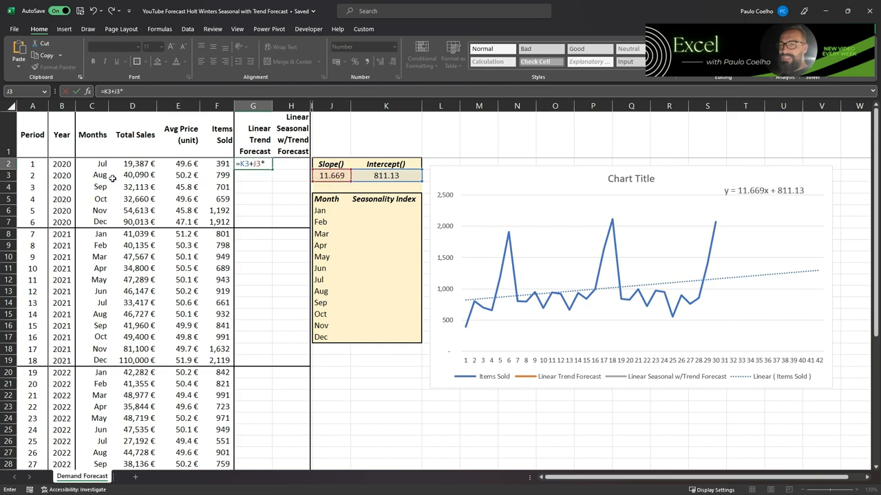
click(32, 163)
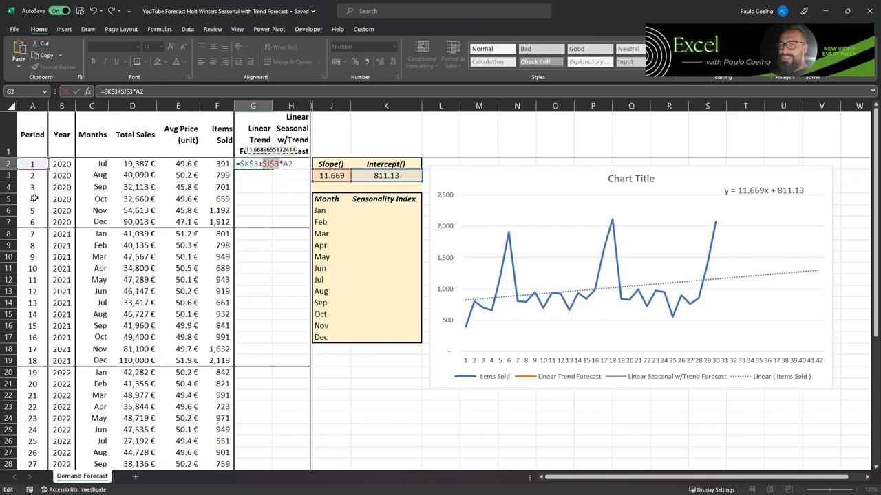
key(Enter)
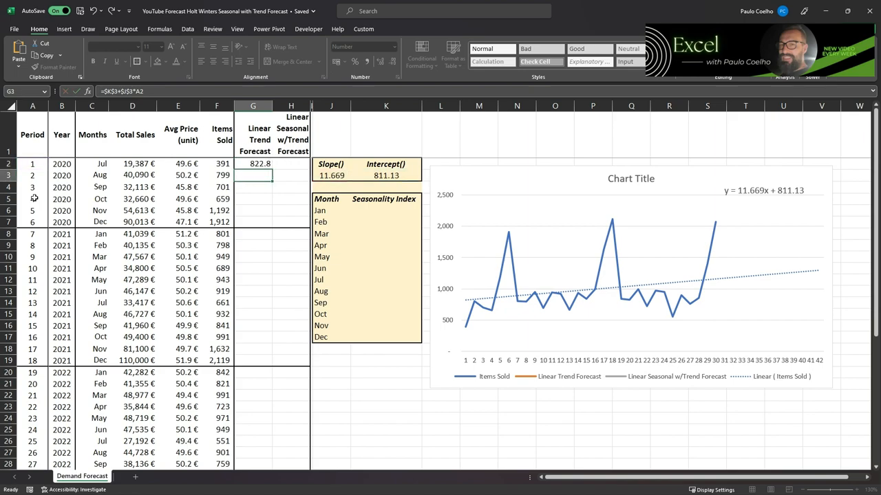
click(253, 164)
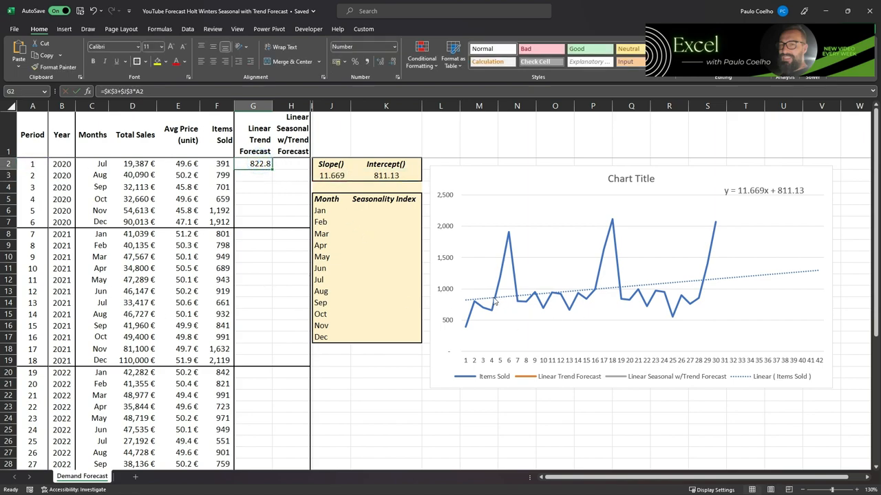
mouse_move(521, 298)
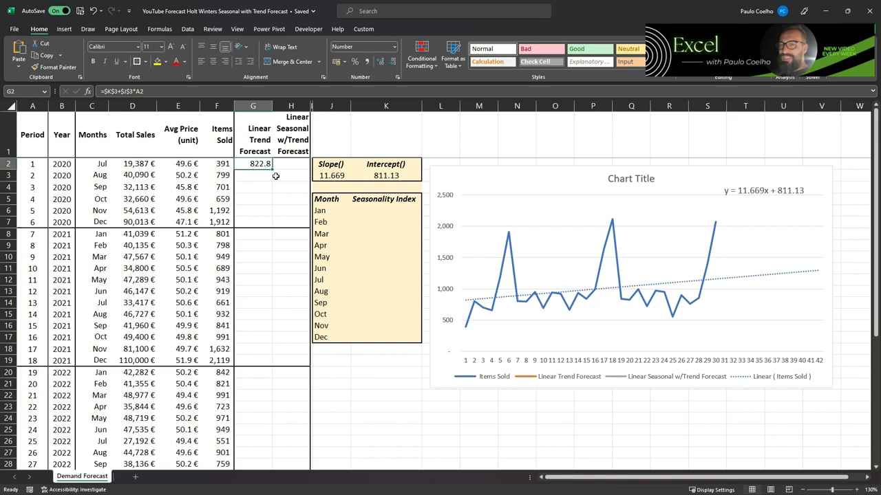
Fill the Linear Trend Forecast down column G and check its rising chart line
drag(253, 163, 253, 429)
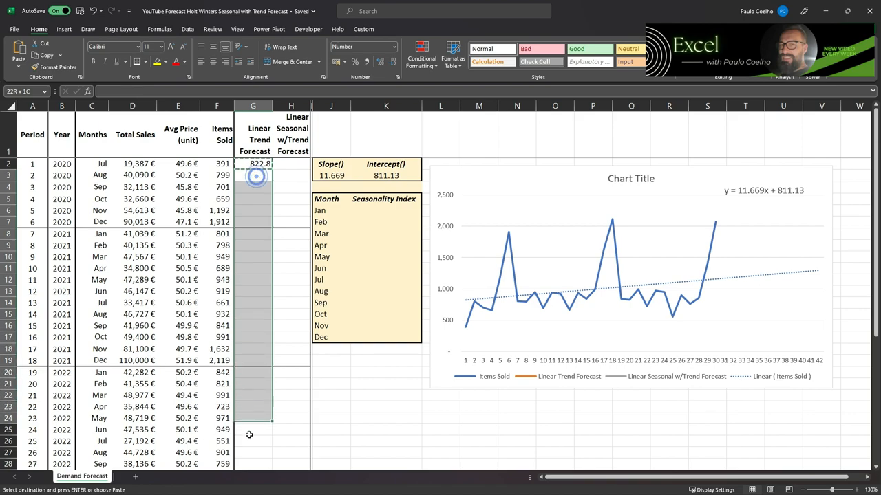
scroll(down, 3)
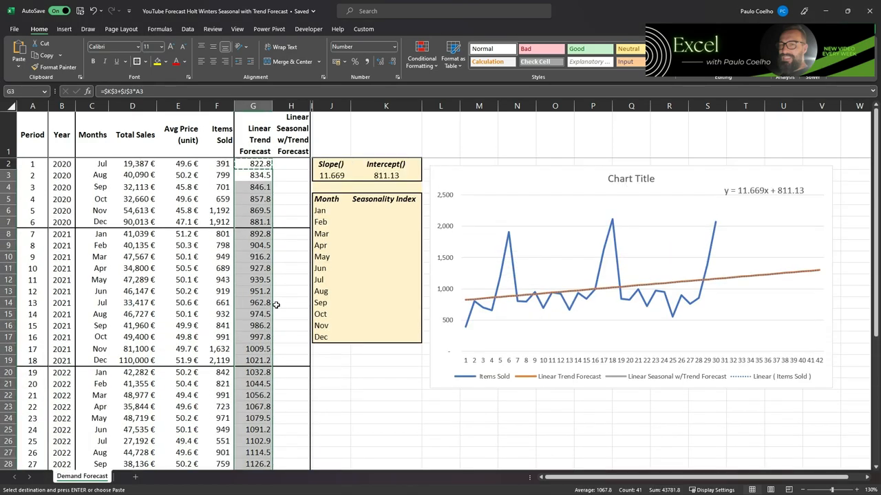
mouse_move(651, 280)
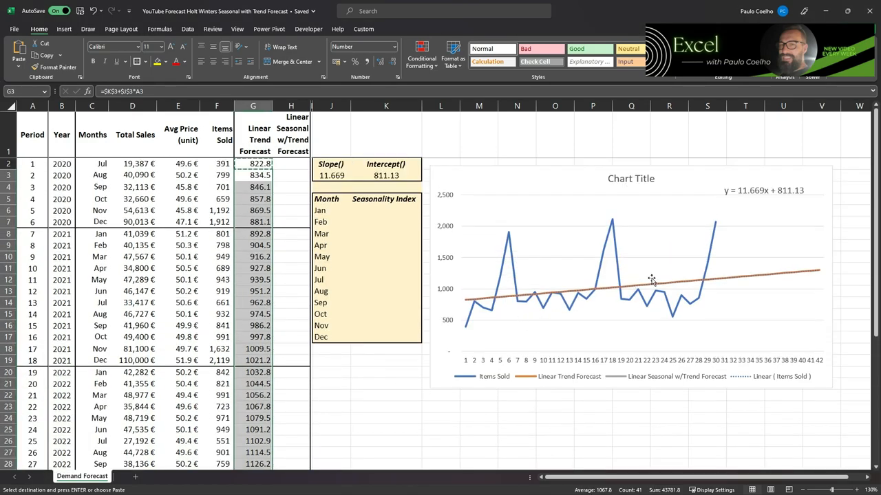
click(651, 279)
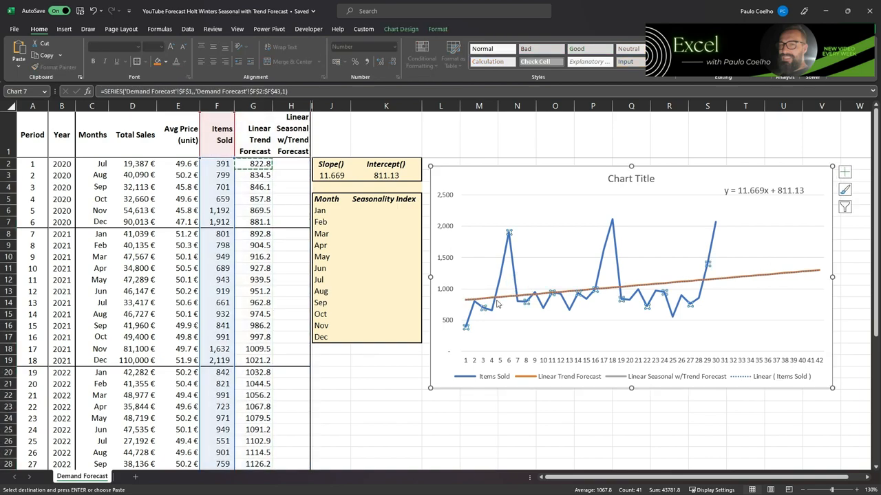
mouse_move(569, 379)
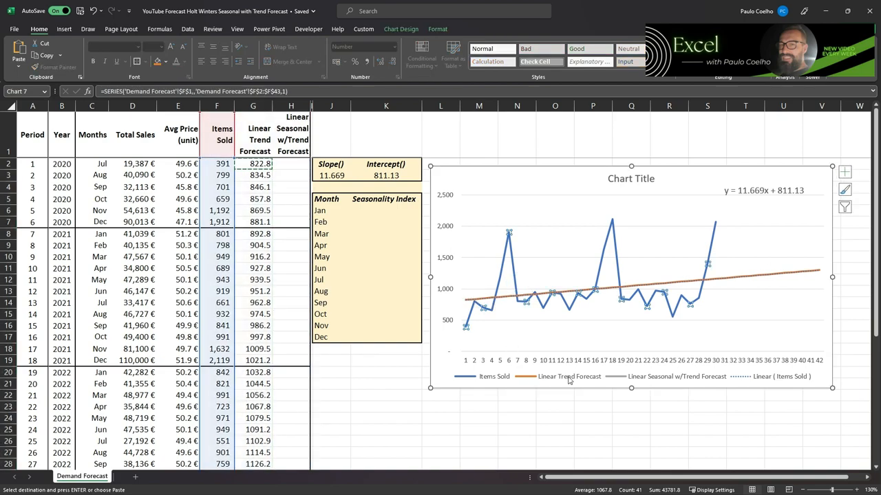
mouse_move(782, 280)
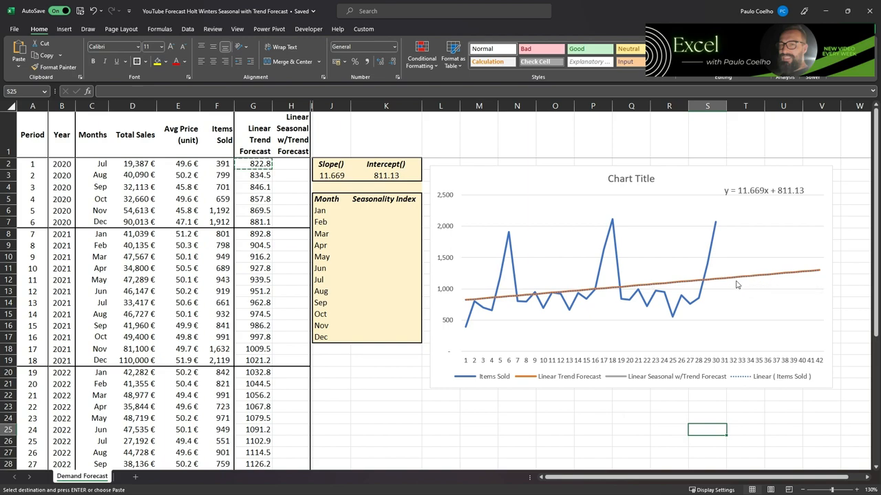
mouse_move(807, 278)
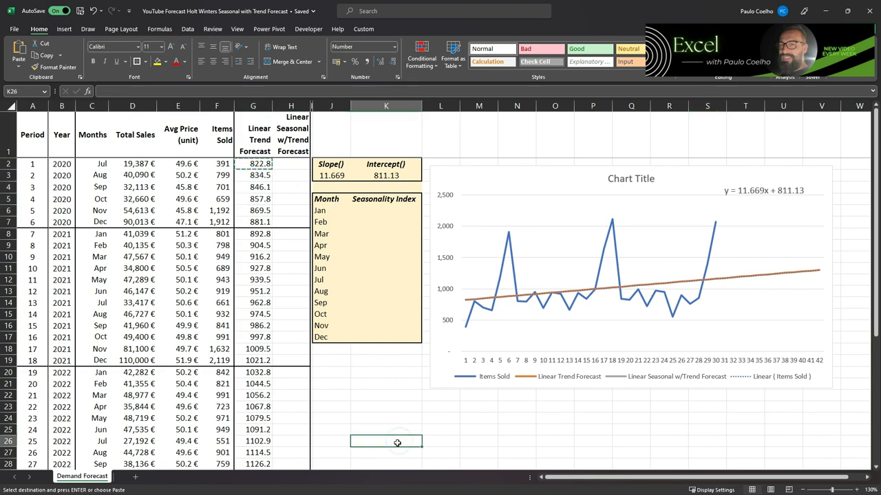
key(Escape)
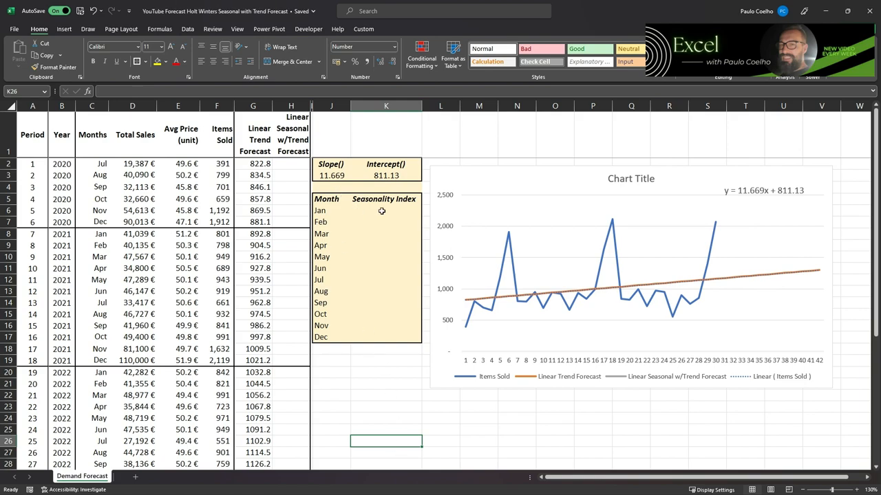
Select the Jan Seasonality Index cell K6 and start a formula
click(385, 210)
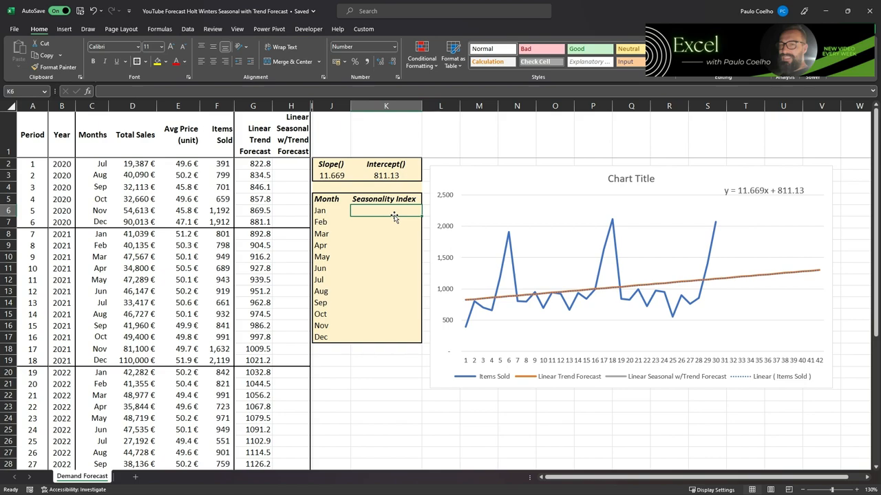
text(=)
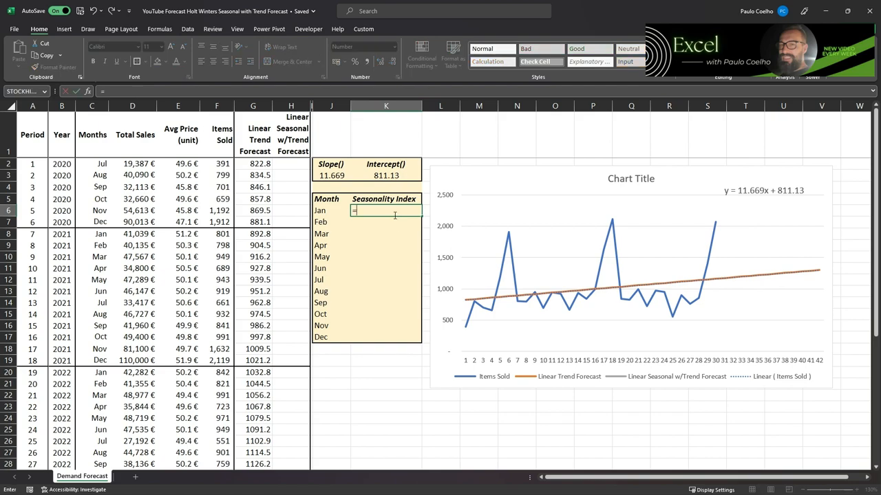
Enter =AVERAGEIF($C$2:$C$31,J6,$F$2:$F$31) in K6, giving Jan's 821.50
text(averageif)
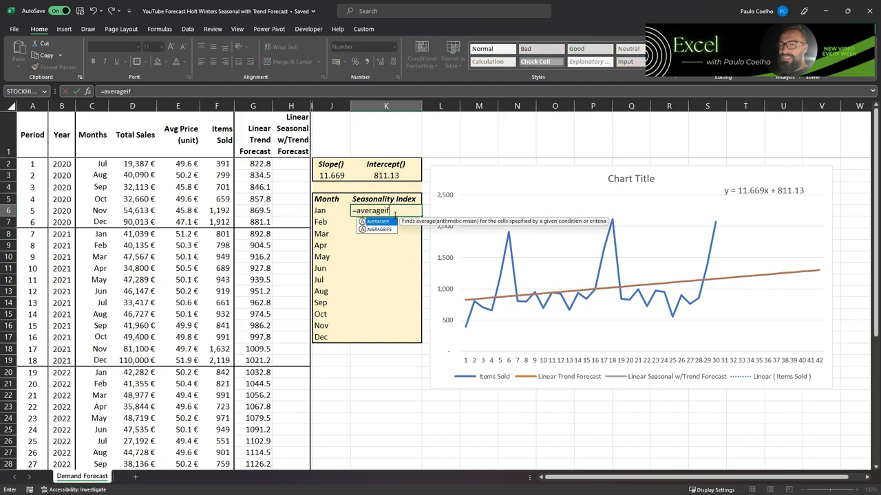
text(()
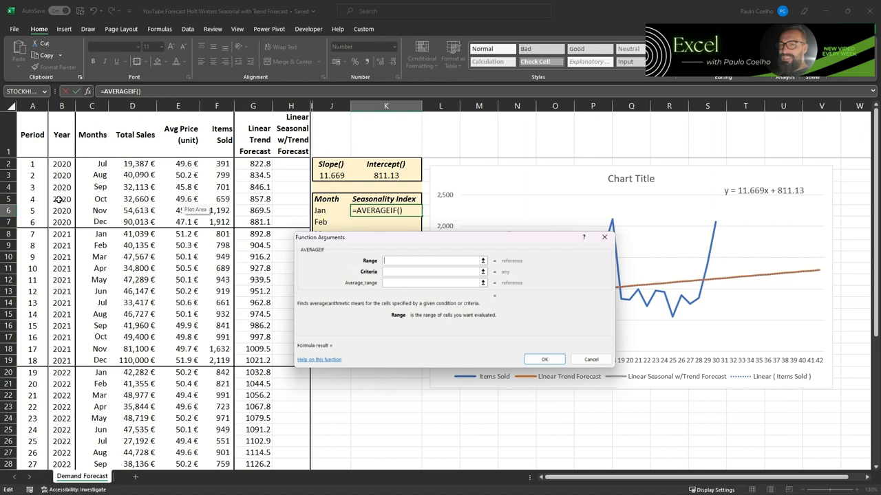
drag(92, 164, 92, 453)
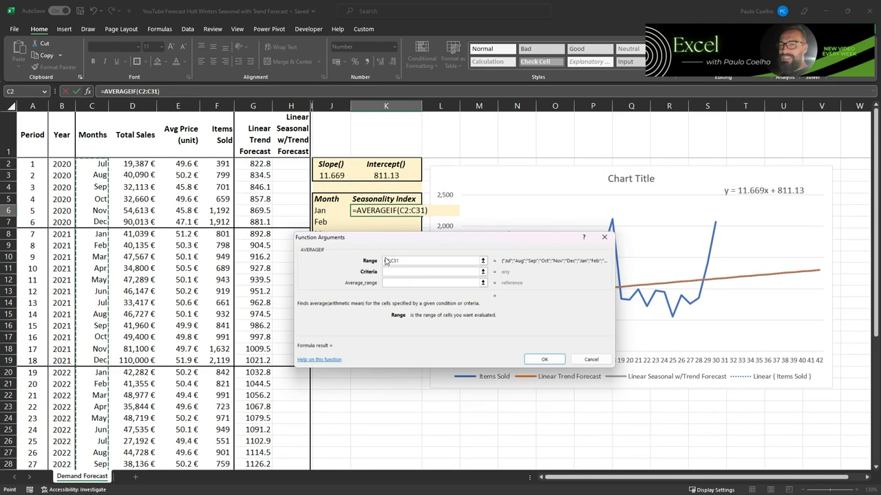
key(F4)
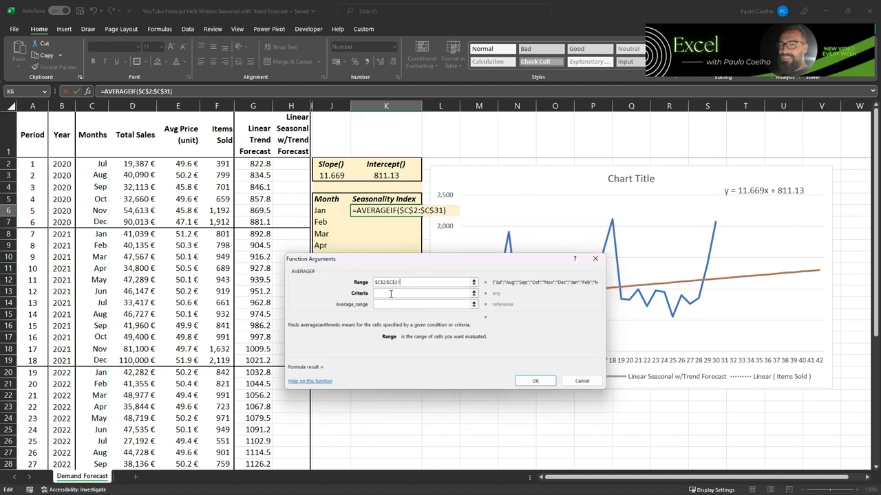
click(425, 293)
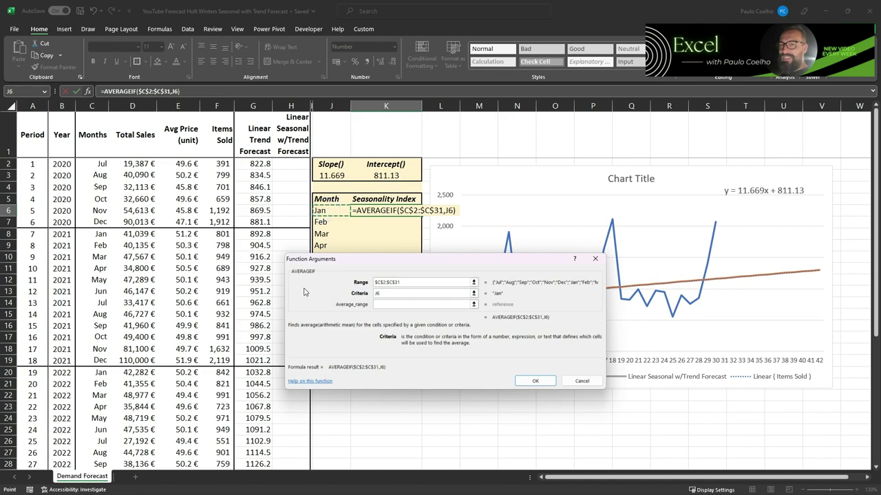
mouse_move(364, 312)
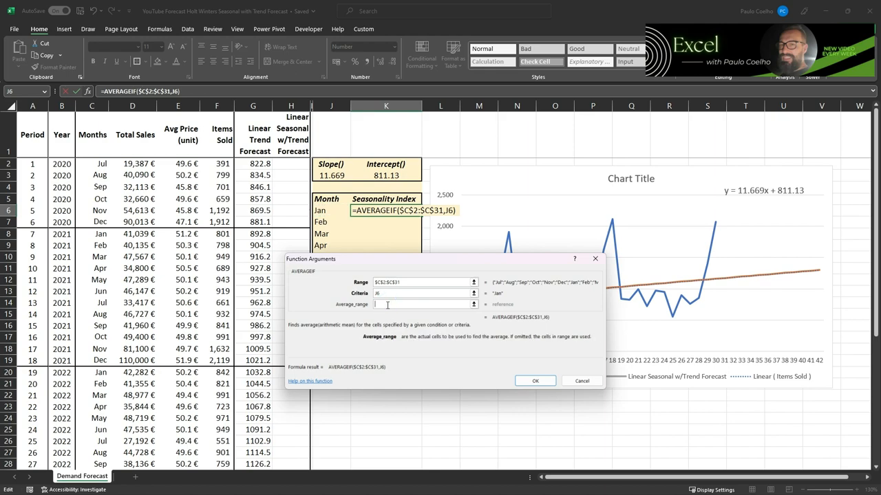
drag(217, 164, 217, 464)
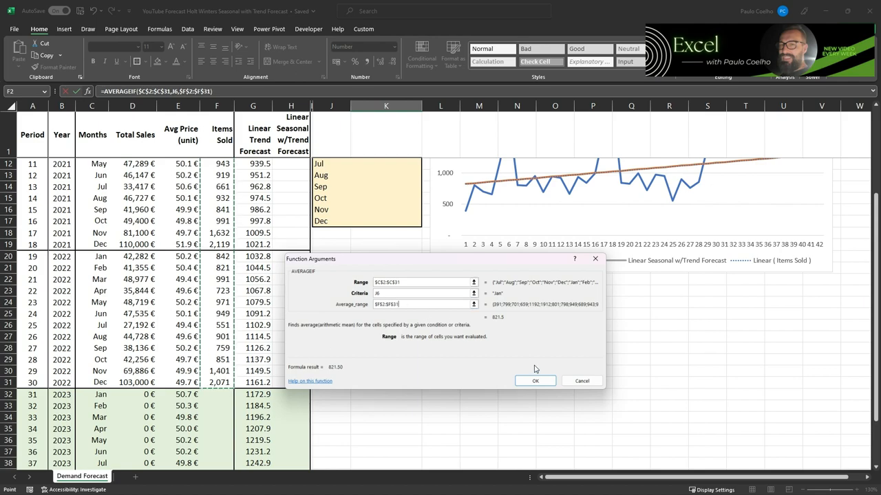
click(535, 380)
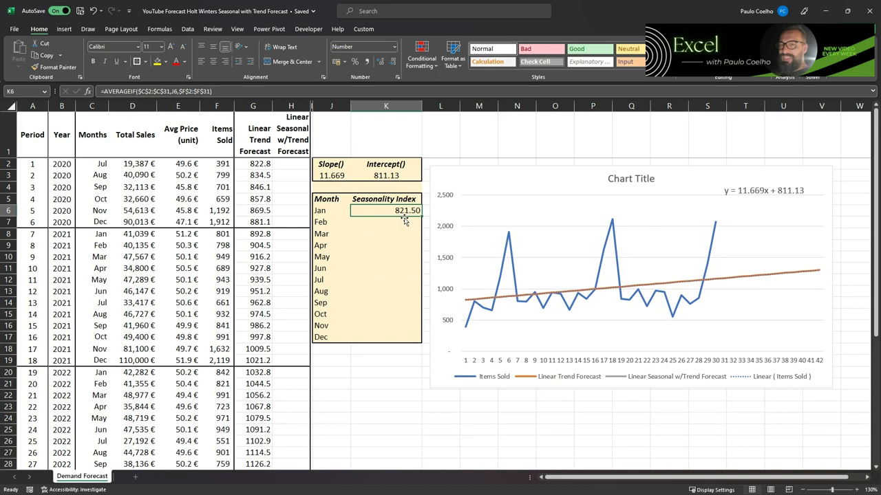
mouse_move(291, 245)
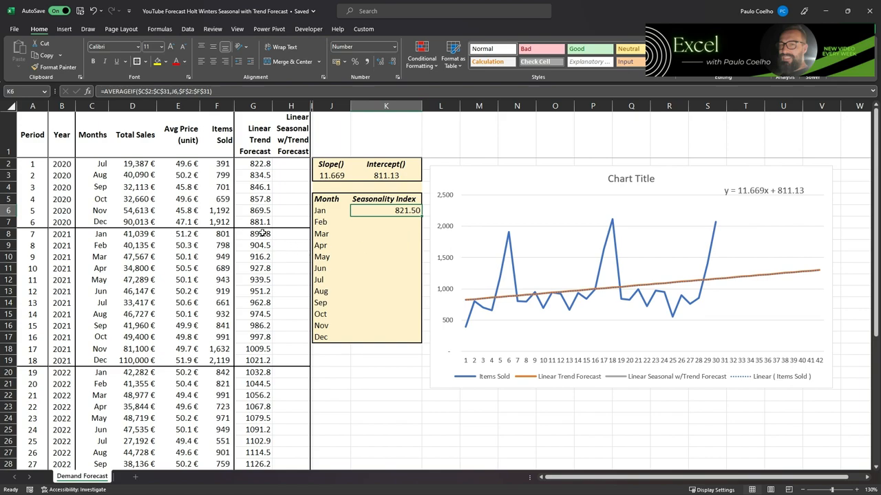
mouse_move(161, 410)
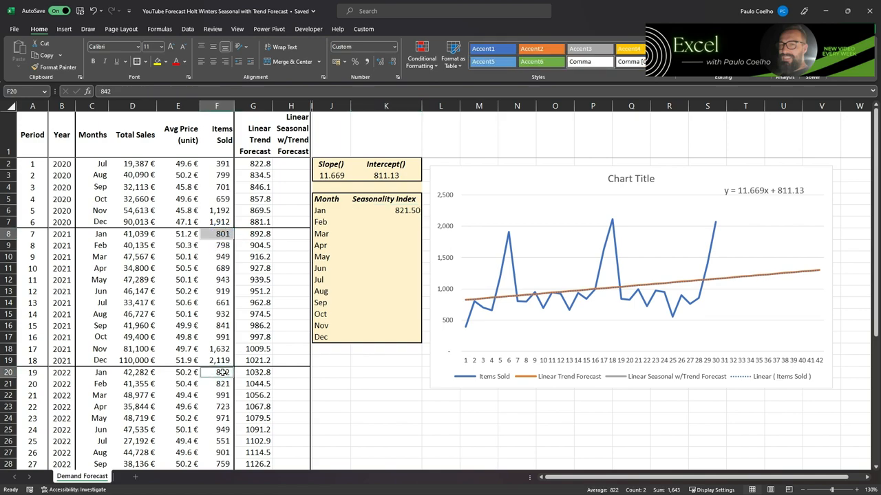
click(360, 370)
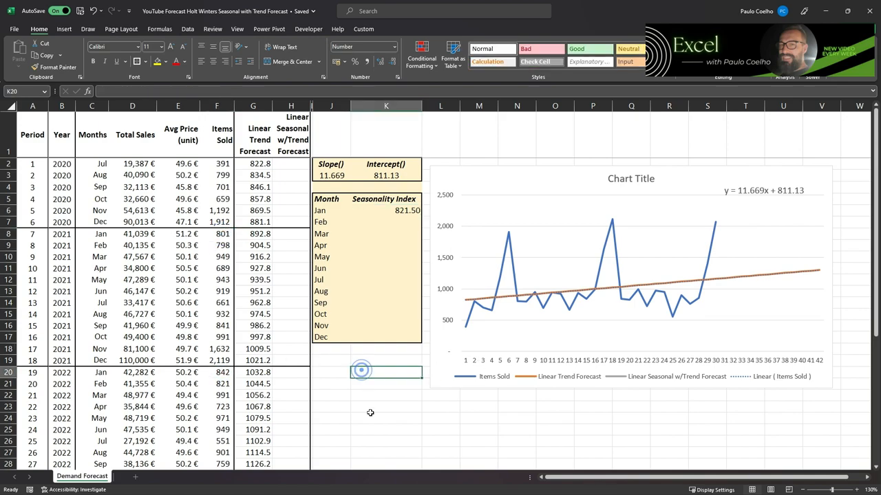
text(=avea)
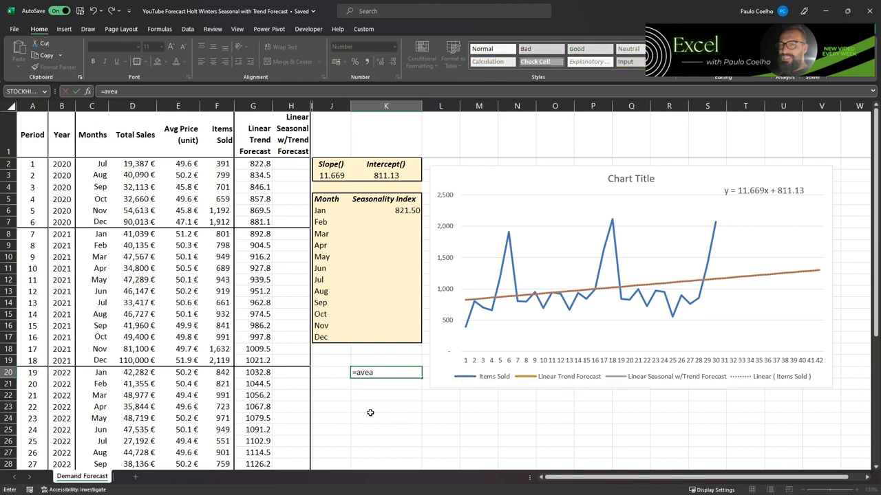
text(verage()
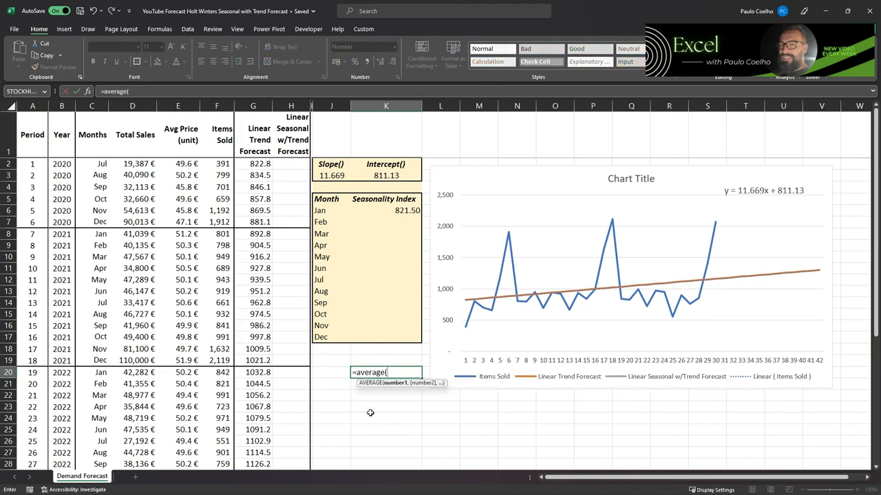
click(216, 233)
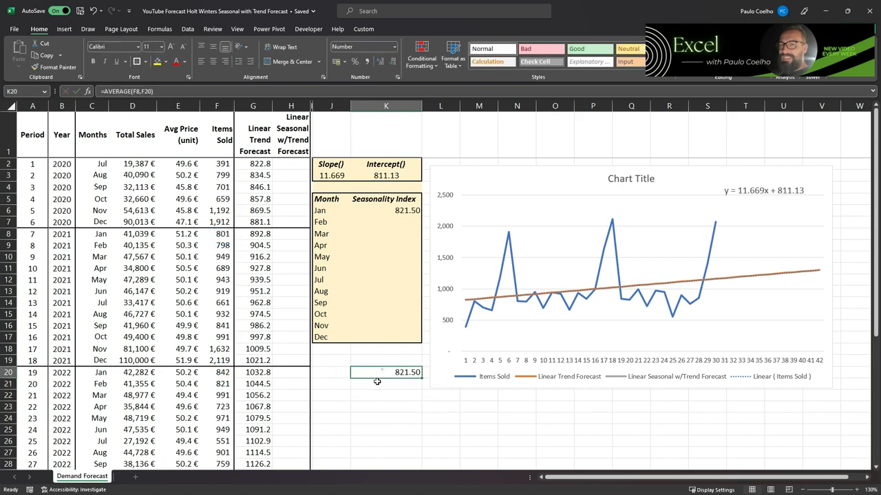
click(386, 210)
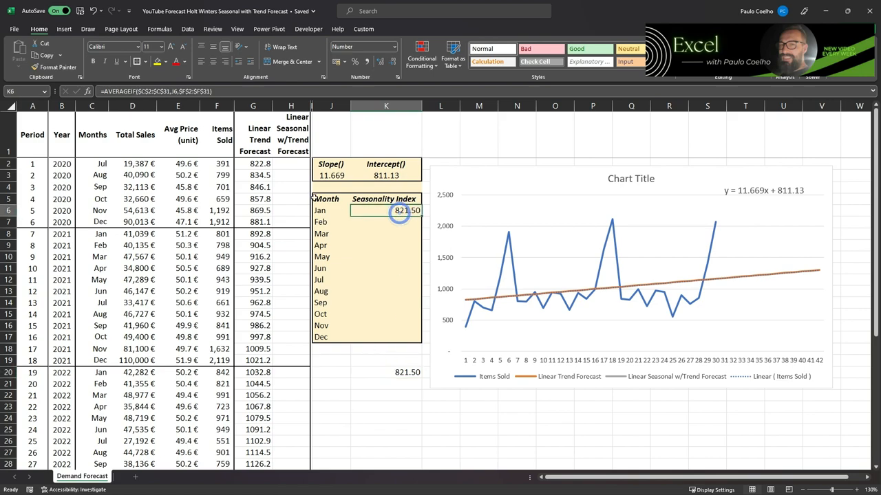
click(389, 372)
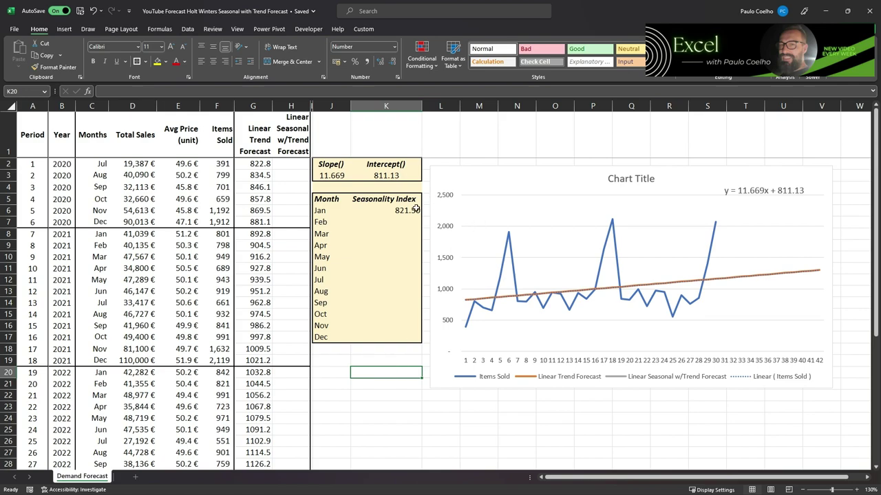
Divide the Jan index formula in K6 by AVERAGE($F$2:$F$31) to get 0.83
click(386, 210)
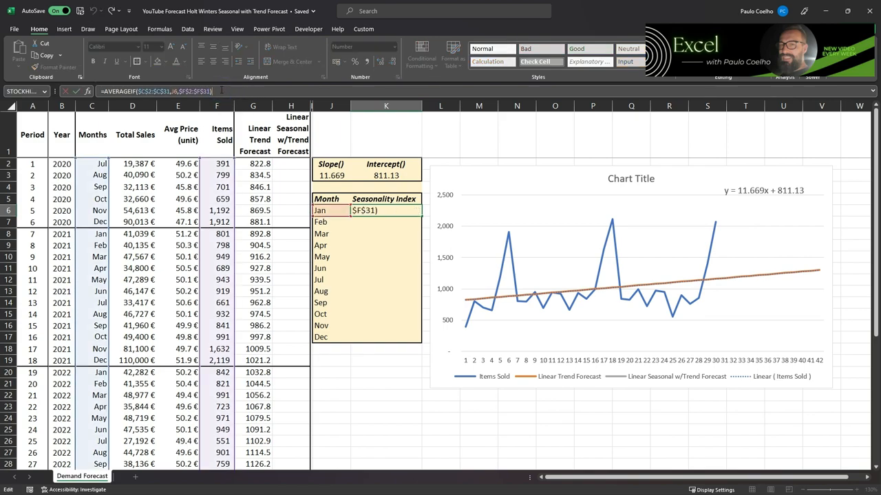
text(/)
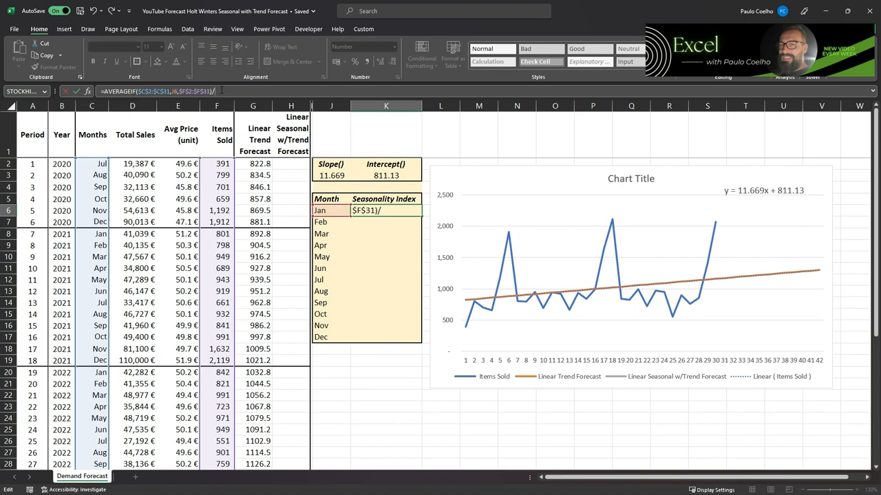
text(AVEA)
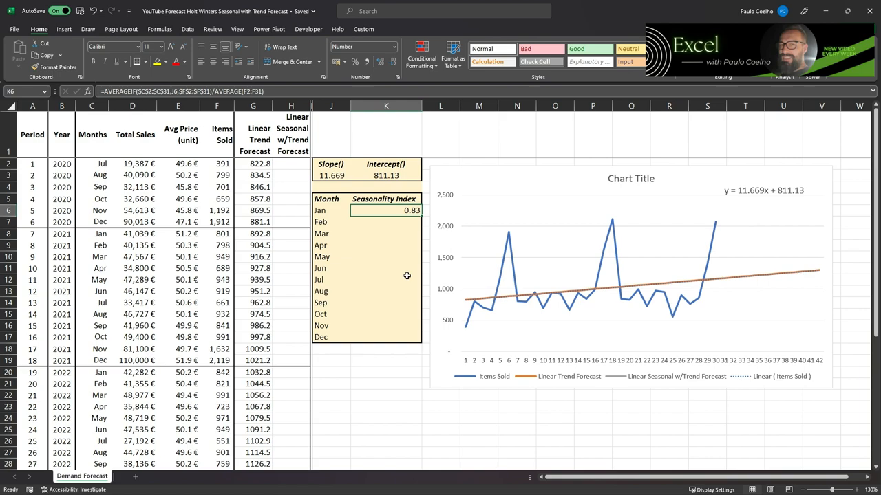
mouse_move(441, 270)
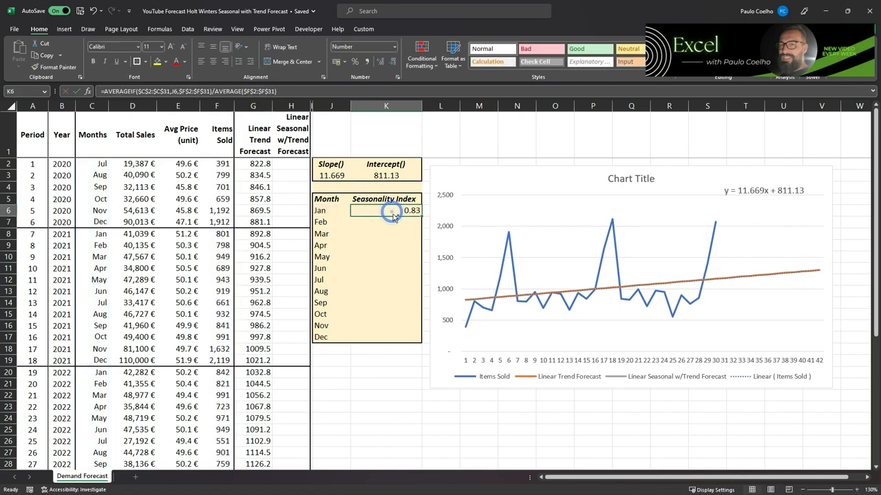
Copy the K6 seasonality index formula into K7:K17 for February through December
right_click(386, 221)
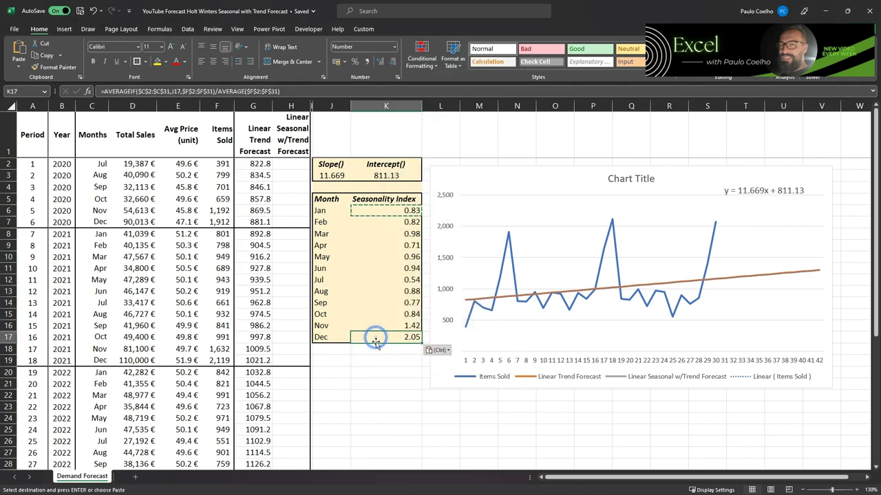
mouse_move(351, 343)
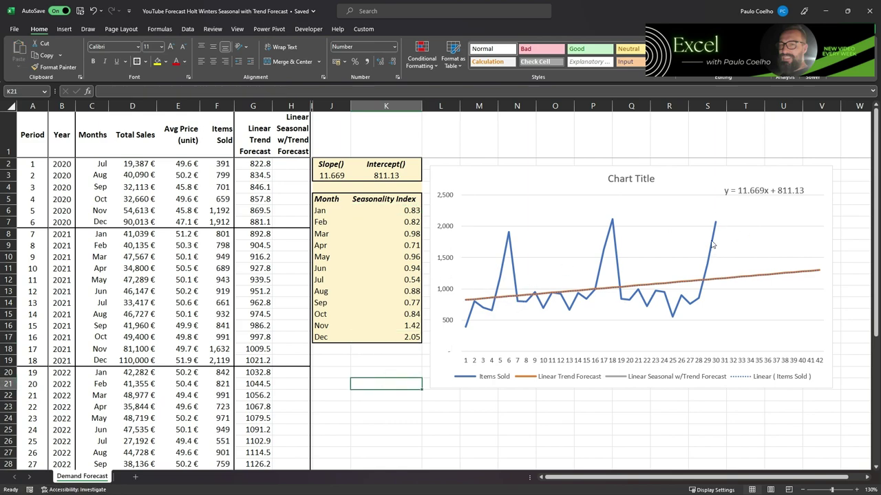
mouse_move(712, 226)
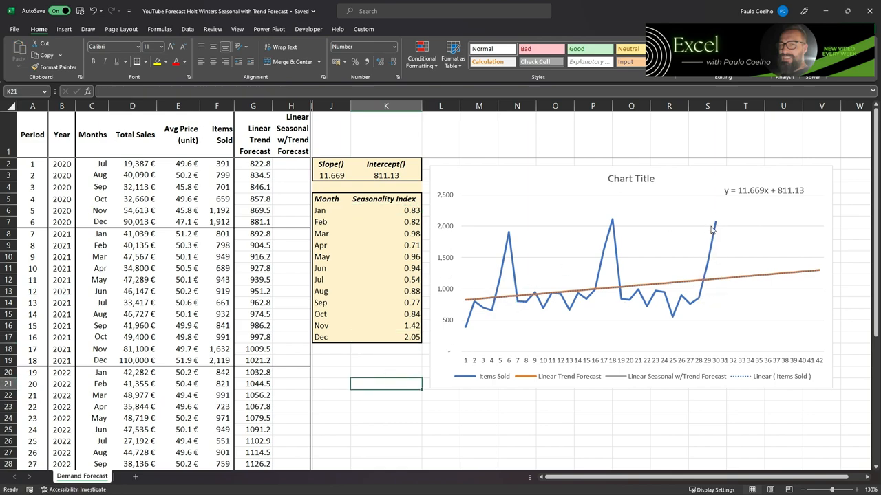
click(290, 164)
text(=G2)
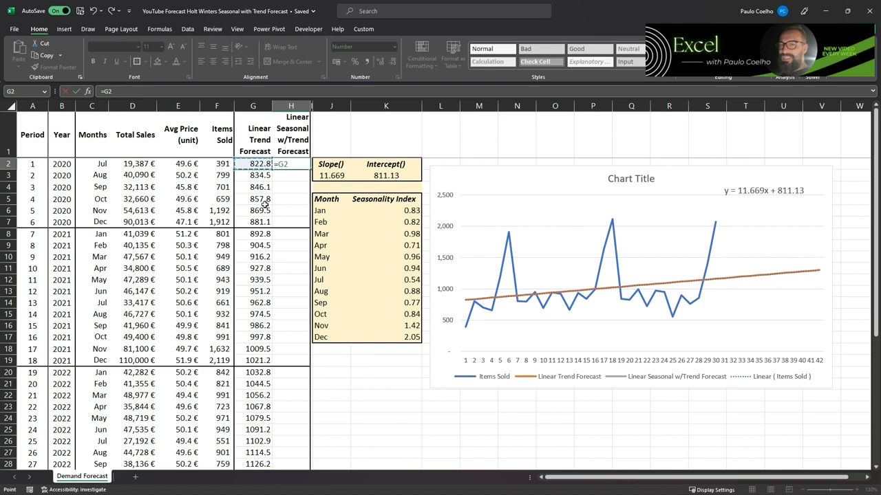
Enter =G2*XLOOKUP(C2,$J$6:$J$17,$K$6:$K$17) in H2, giving about 443
text(*)
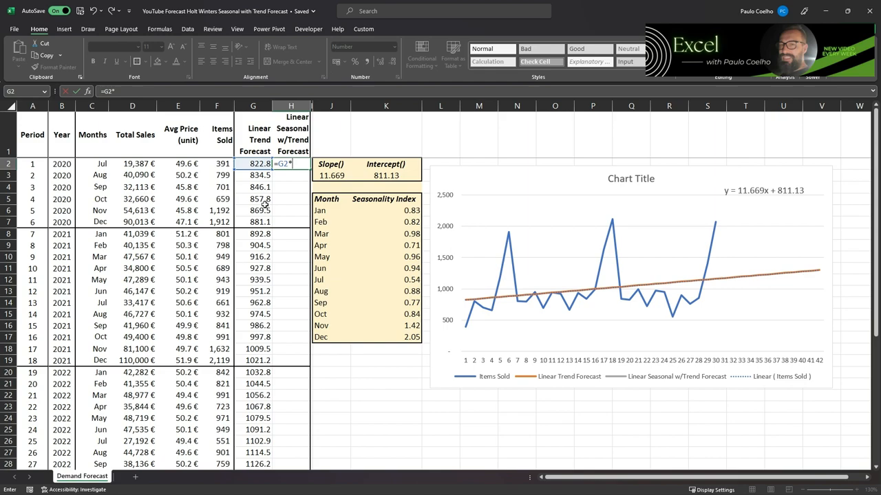
text(x)
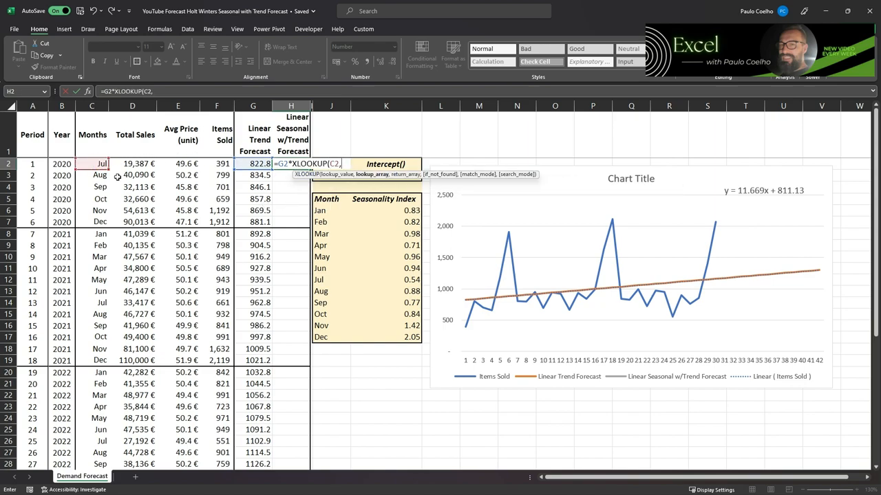
drag(331, 210, 331, 337)
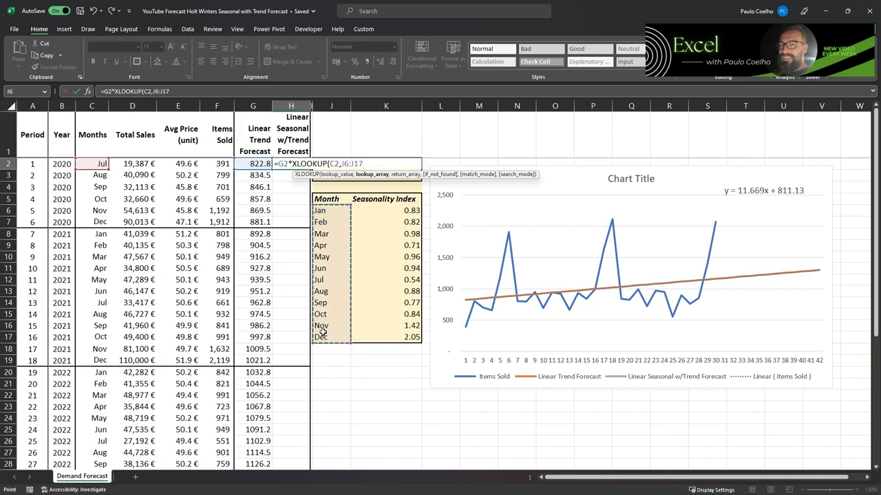
key(F4)
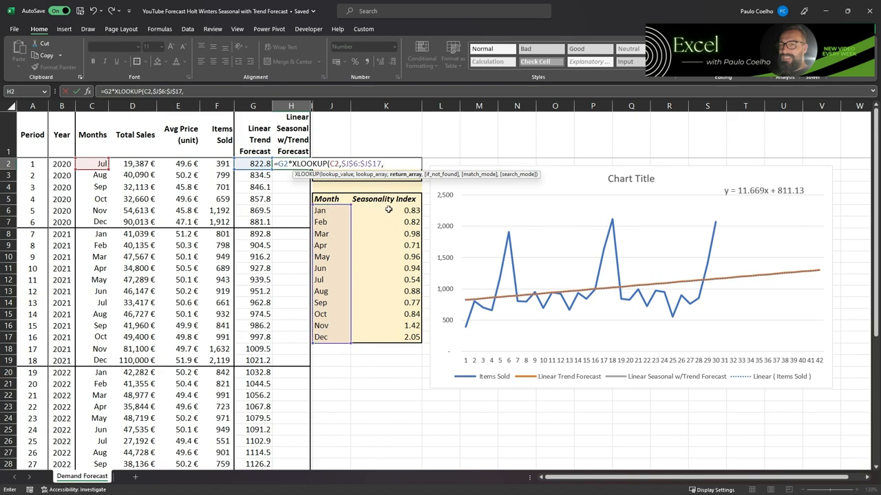
drag(389, 210, 395, 337)
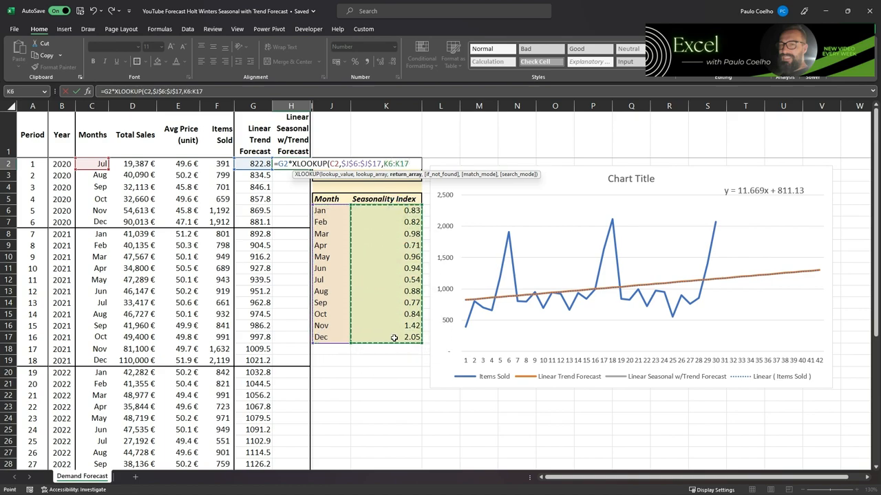
key(F4)
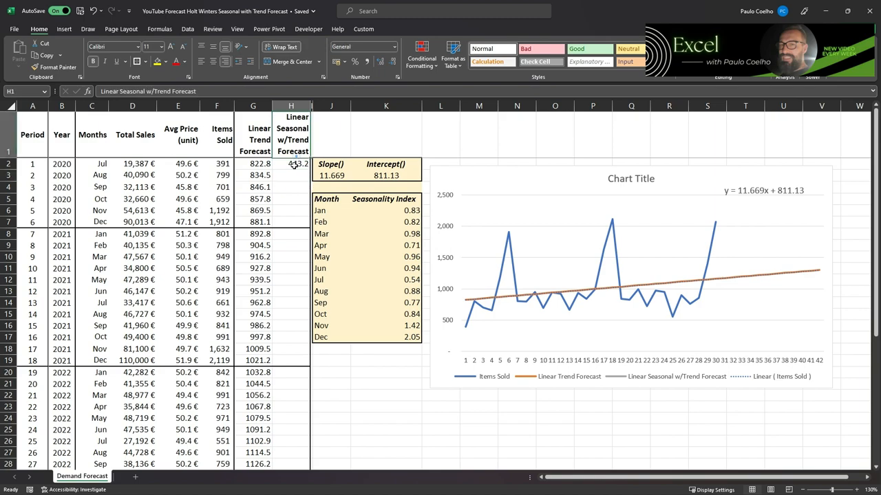
Copy the H2 forecast formula down through H43 (Dec 2023), ending at 2668.0
click(291, 164)
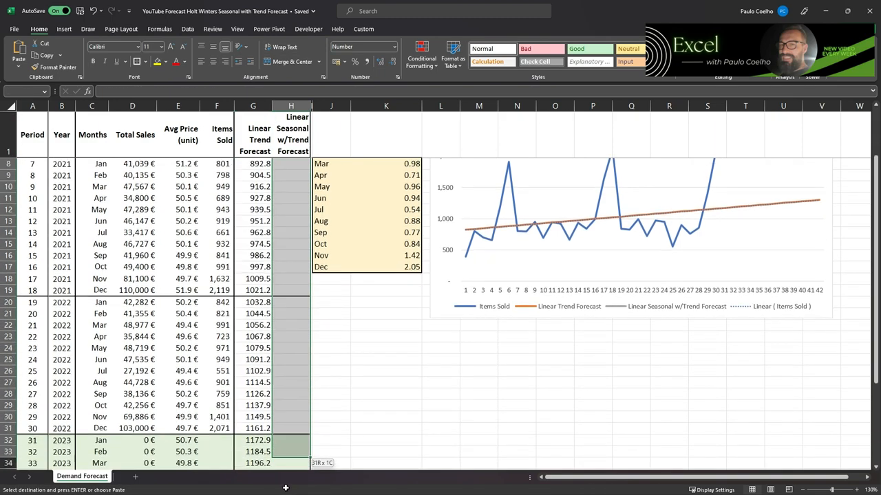
scroll(down, 3)
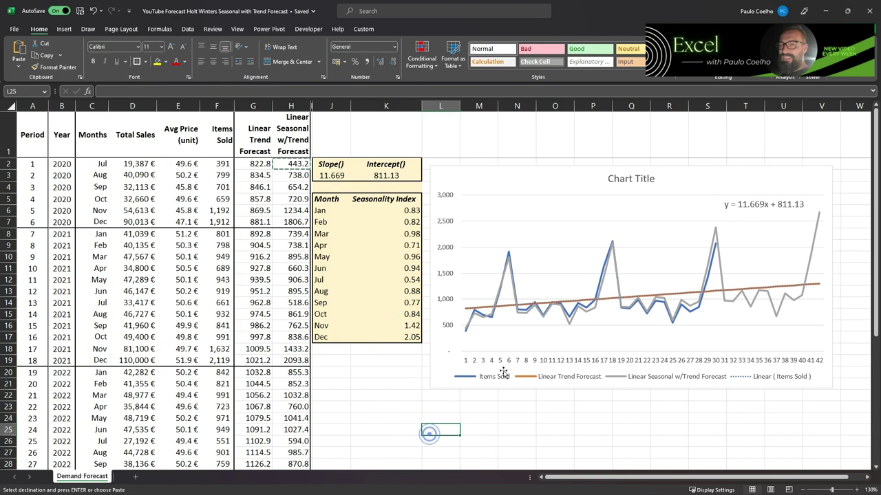
mouse_move(555, 336)
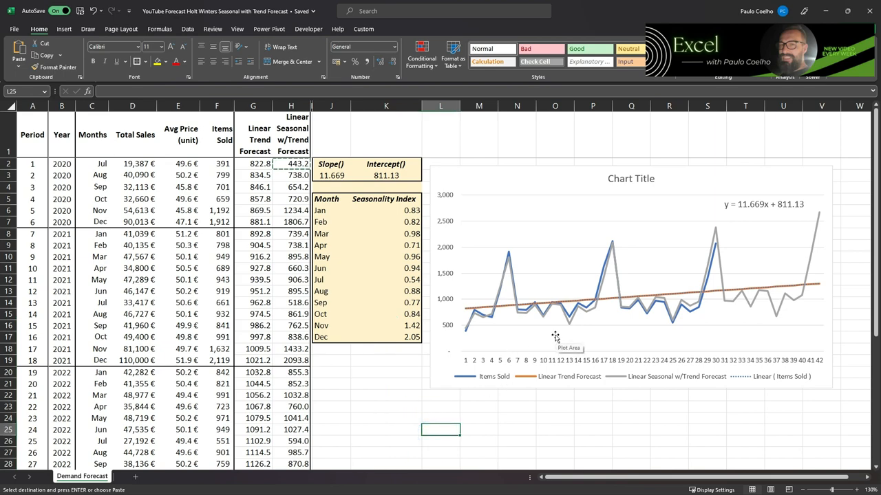
mouse_move(546, 339)
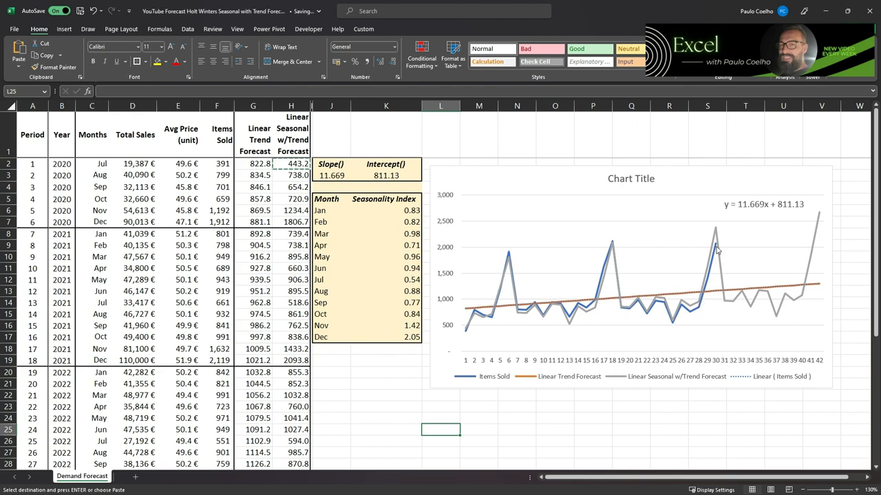
mouse_move(733, 302)
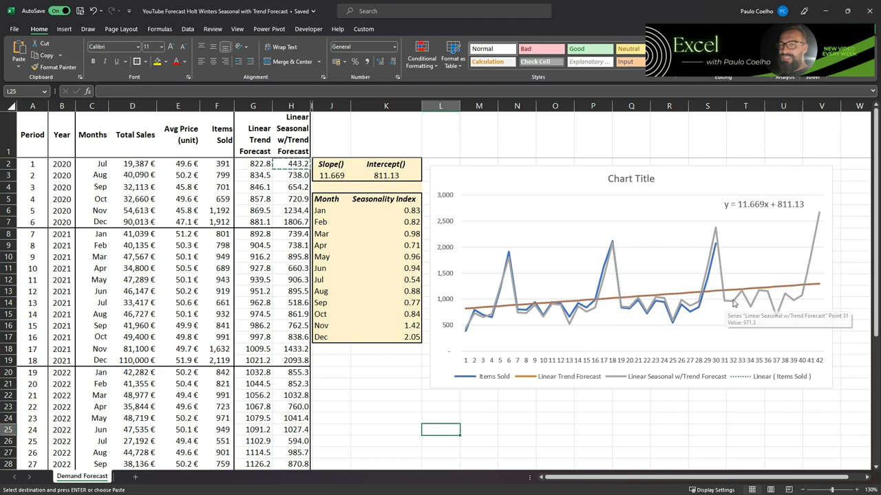
mouse_move(807, 271)
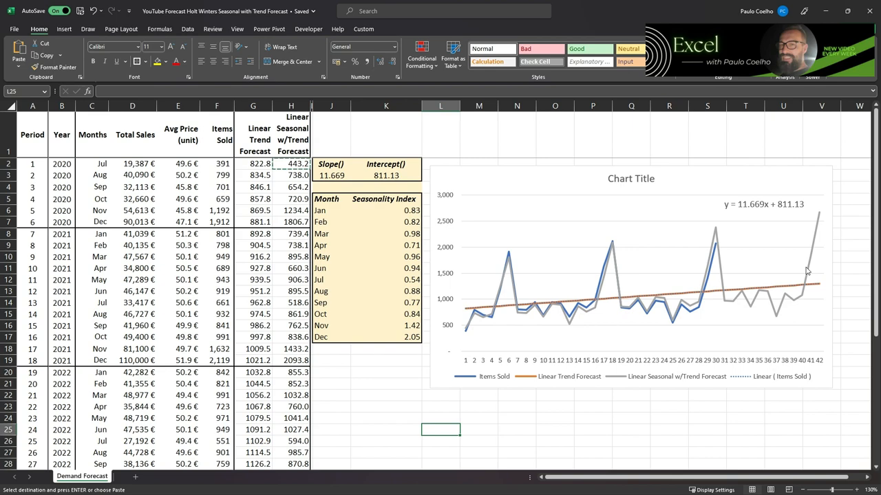
scroll(down, 3)
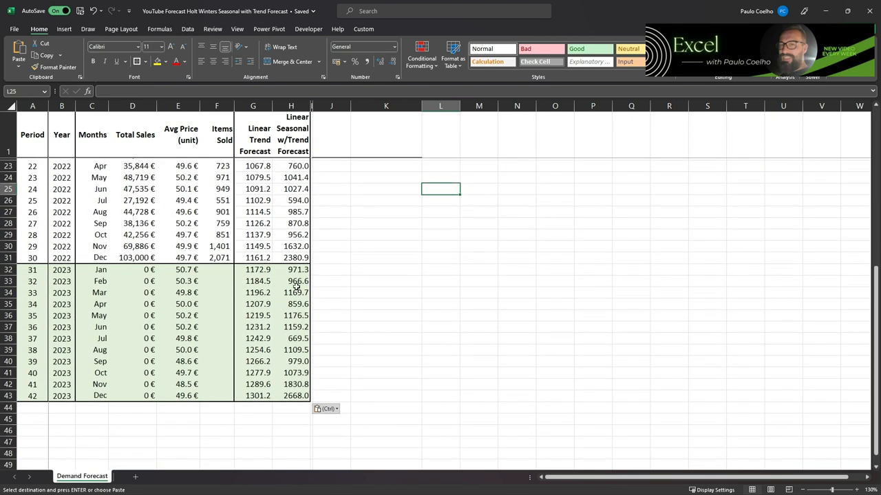
mouse_move(296, 269)
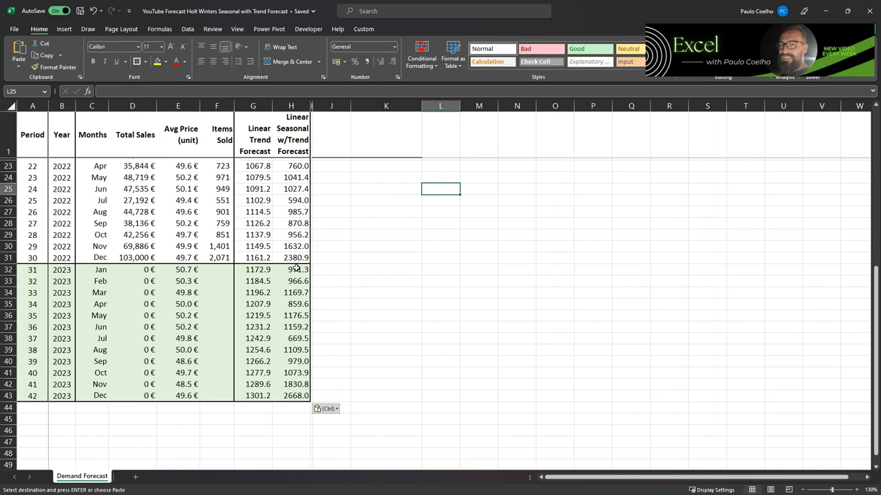
Set F32 to =H32 and paste it into F33:F43 for 2023 Items Sold
click(290, 269)
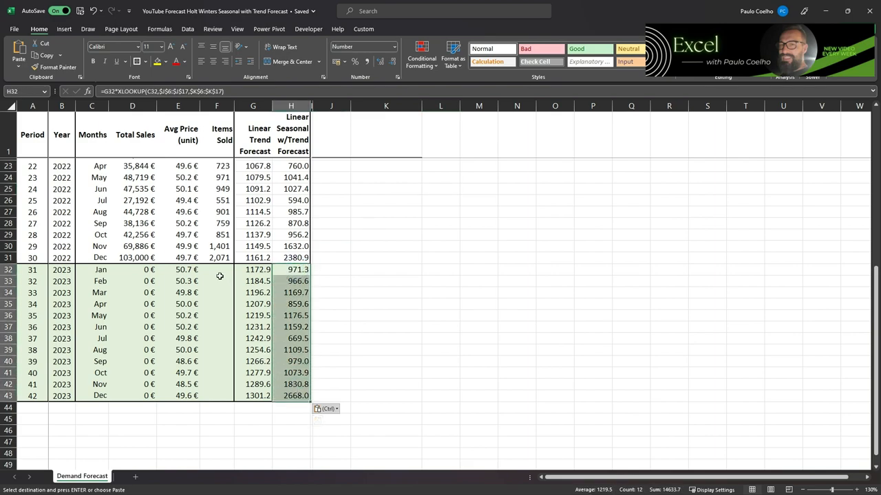
click(217, 270)
text(=)
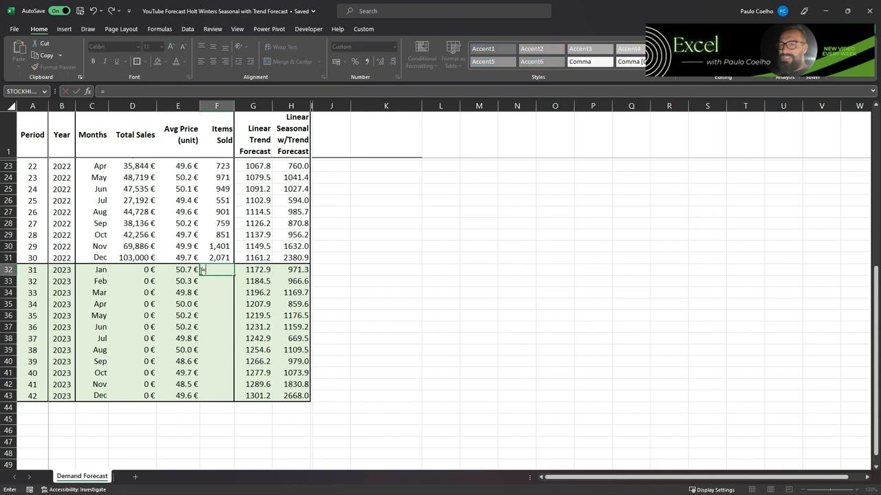
click(291, 269)
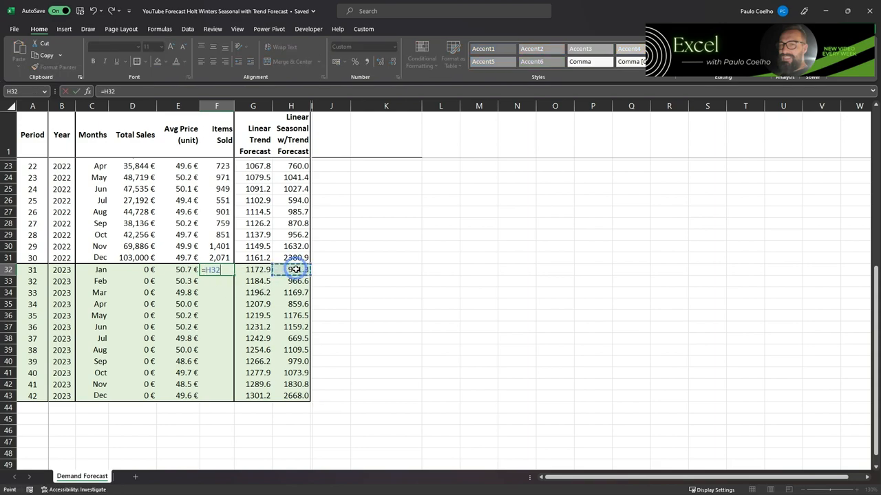
key(Enter)
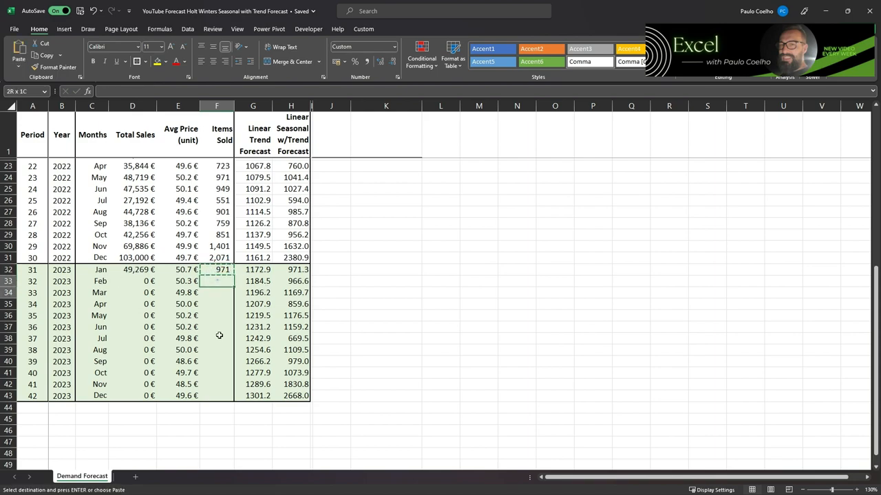
right_click(217, 281)
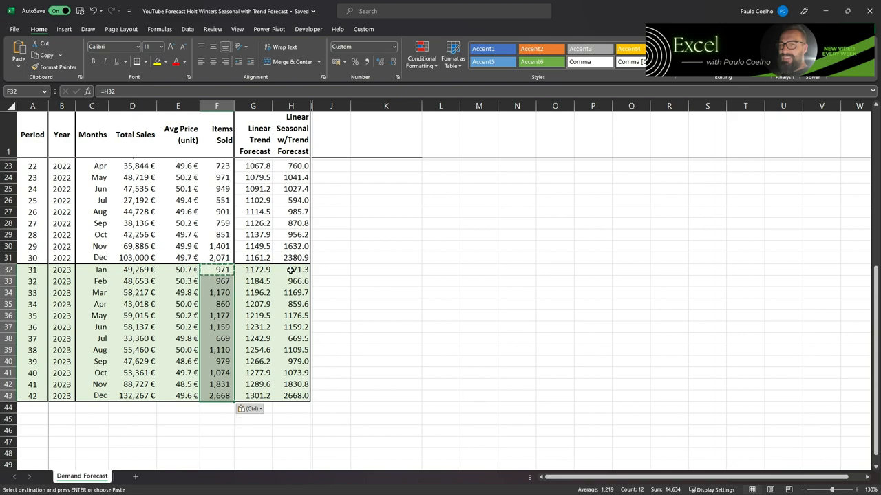
scroll(up, 3)
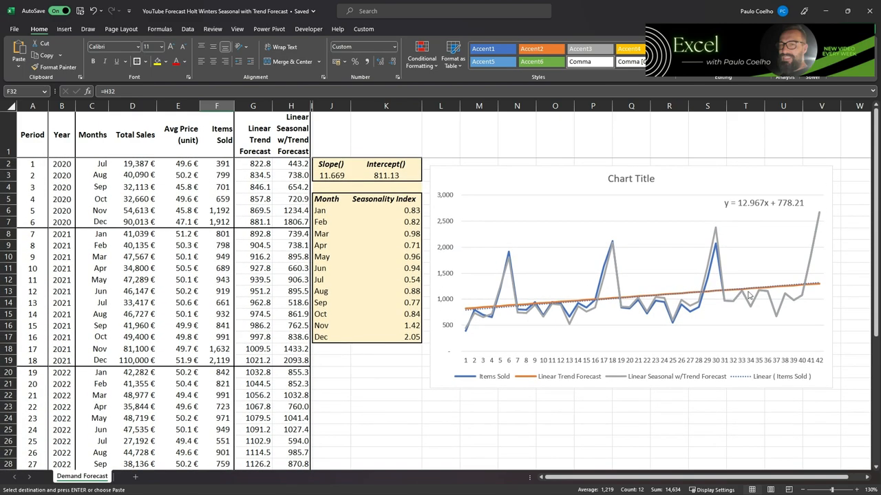
mouse_move(759, 305)
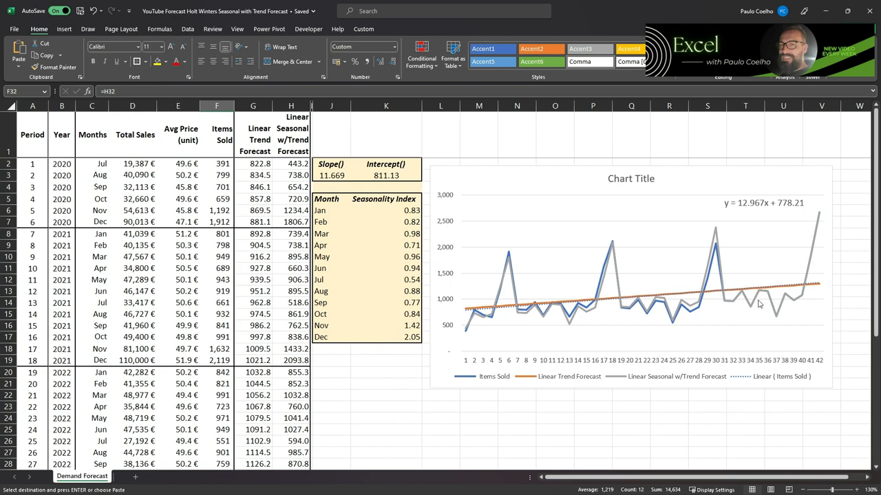
mouse_move(735, 301)
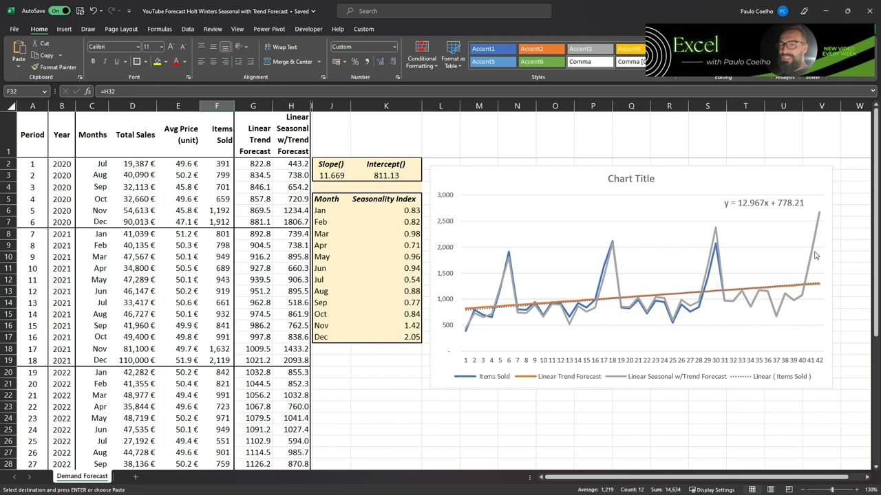
mouse_move(782, 315)
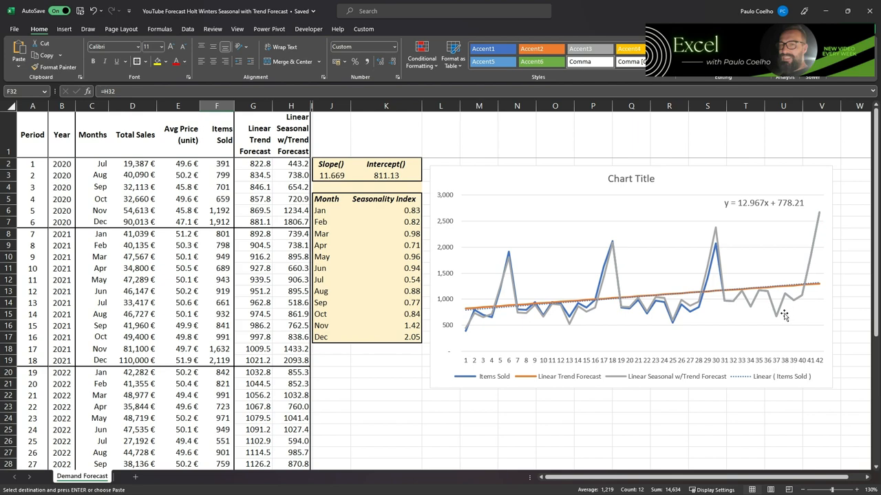
mouse_move(780, 317)
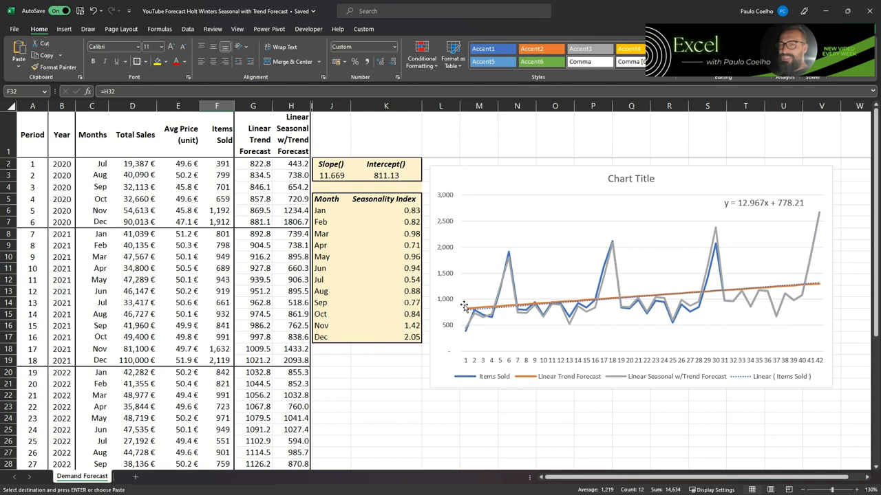
mouse_move(527, 338)
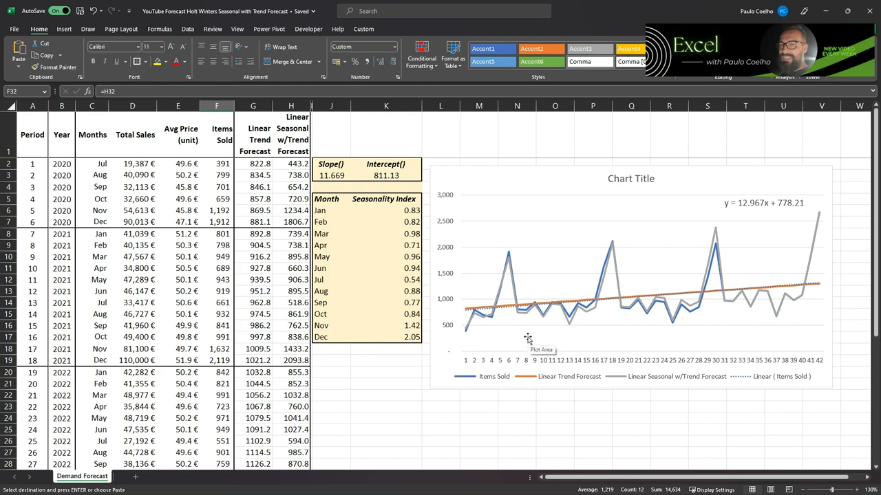